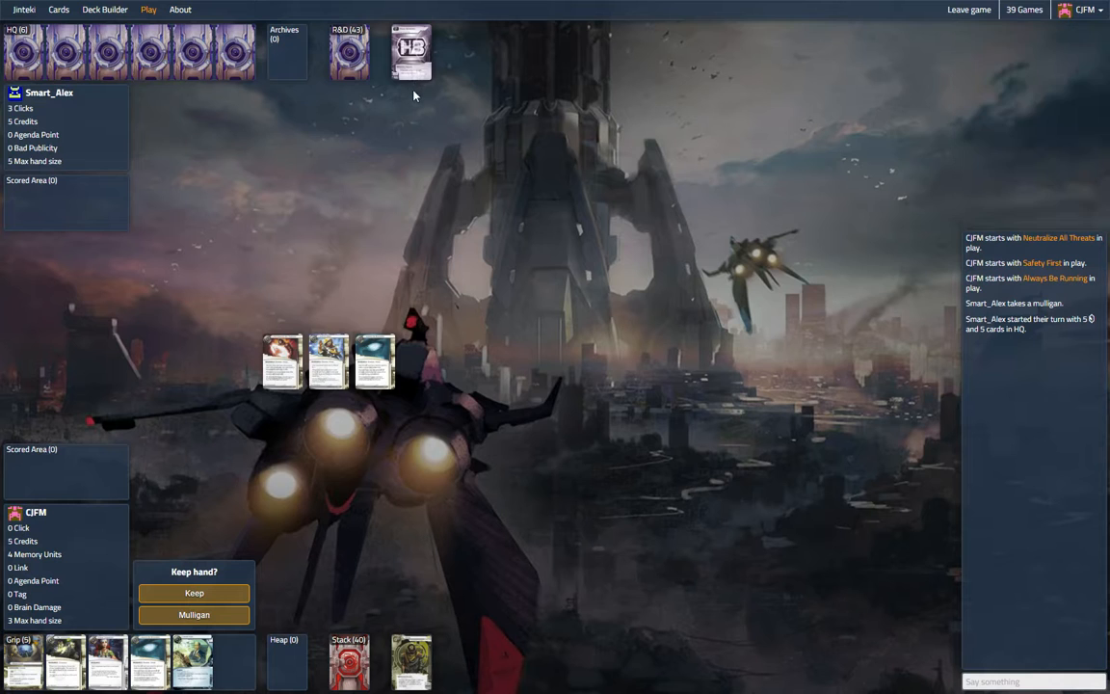
mouse_move(421, 77)
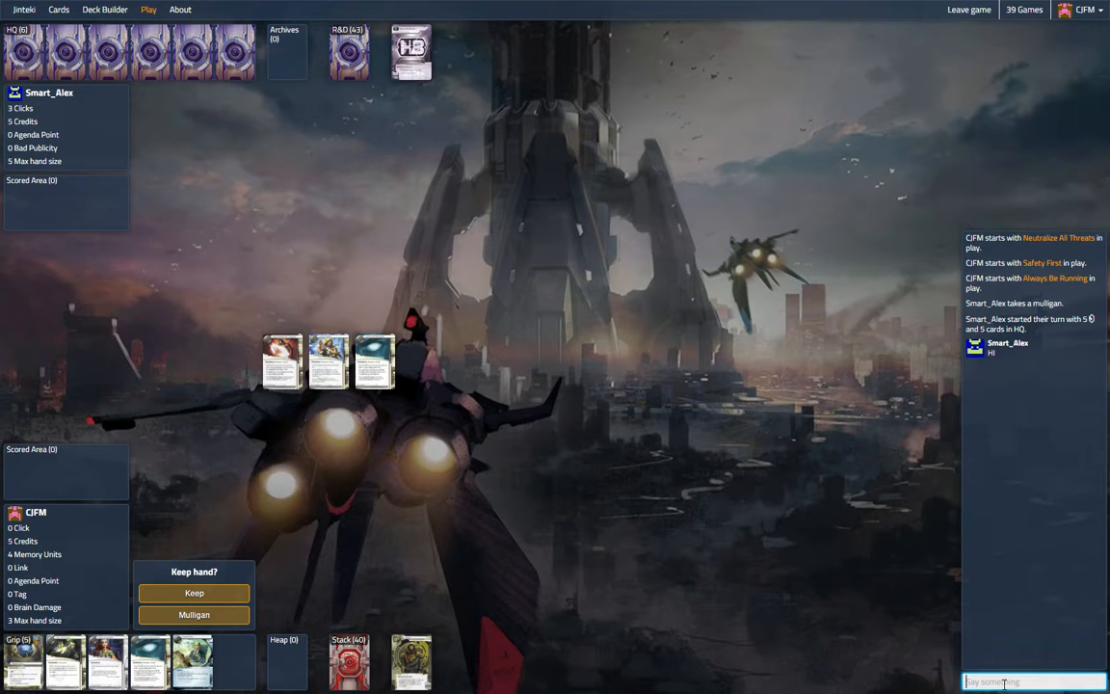
Greet the corp with 'how goes' in chat and mulligan for a fresh five-card hand
type("how goes")
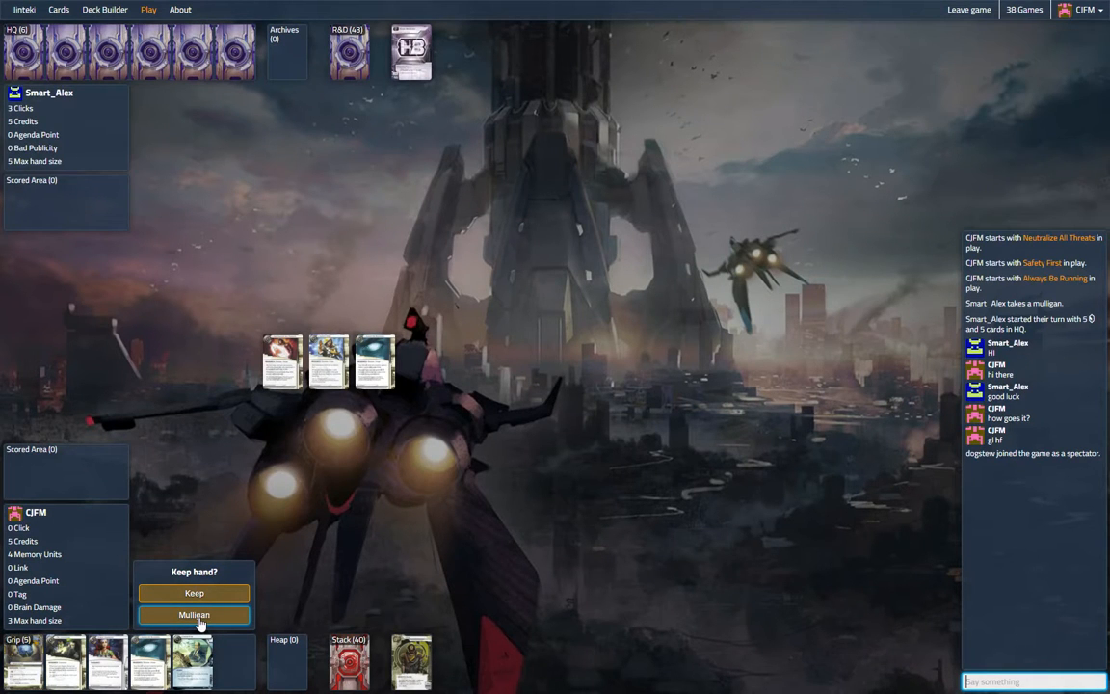
left_click(194, 615)
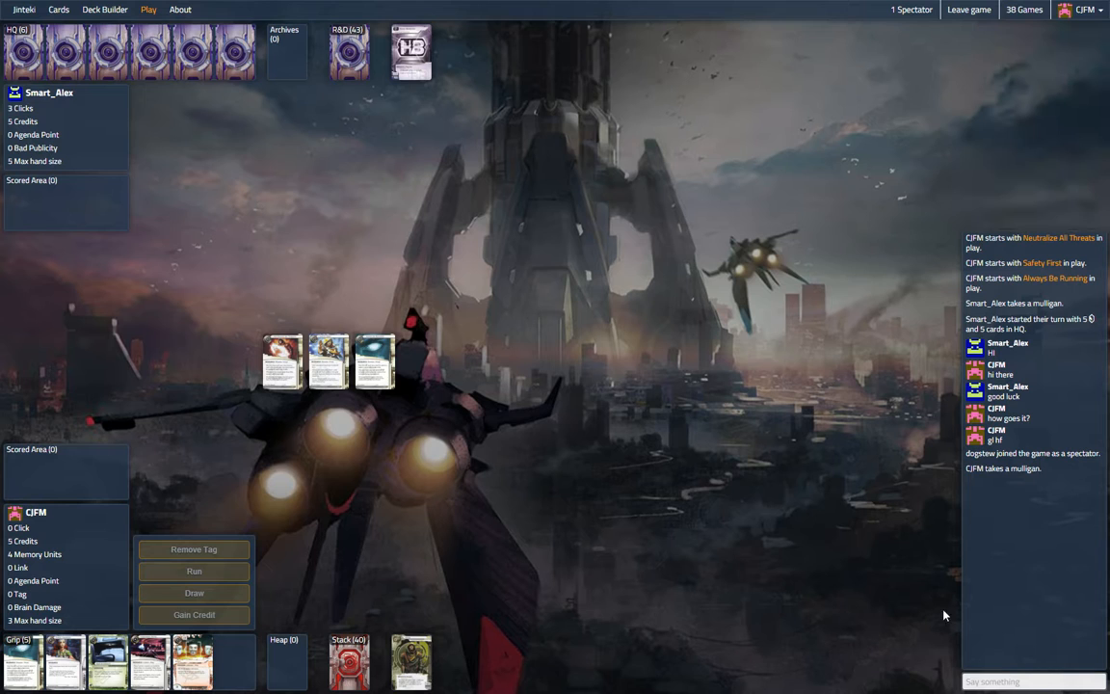
Check in with the corp by sending 'all good?' in chat
left_click(1031, 682)
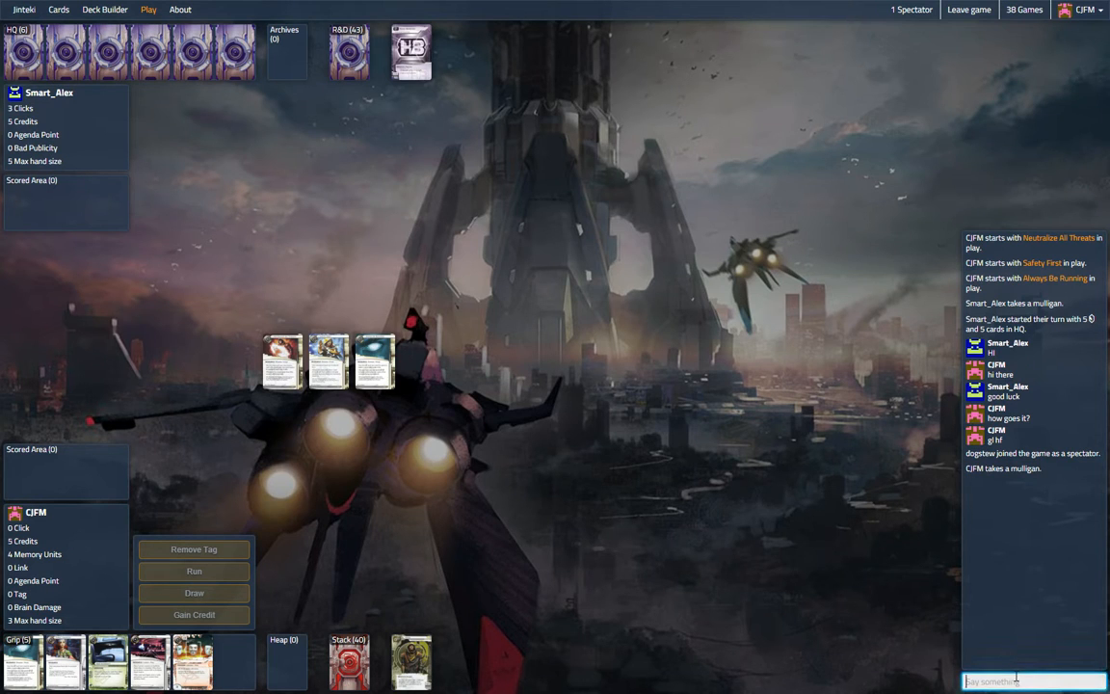
type("all")
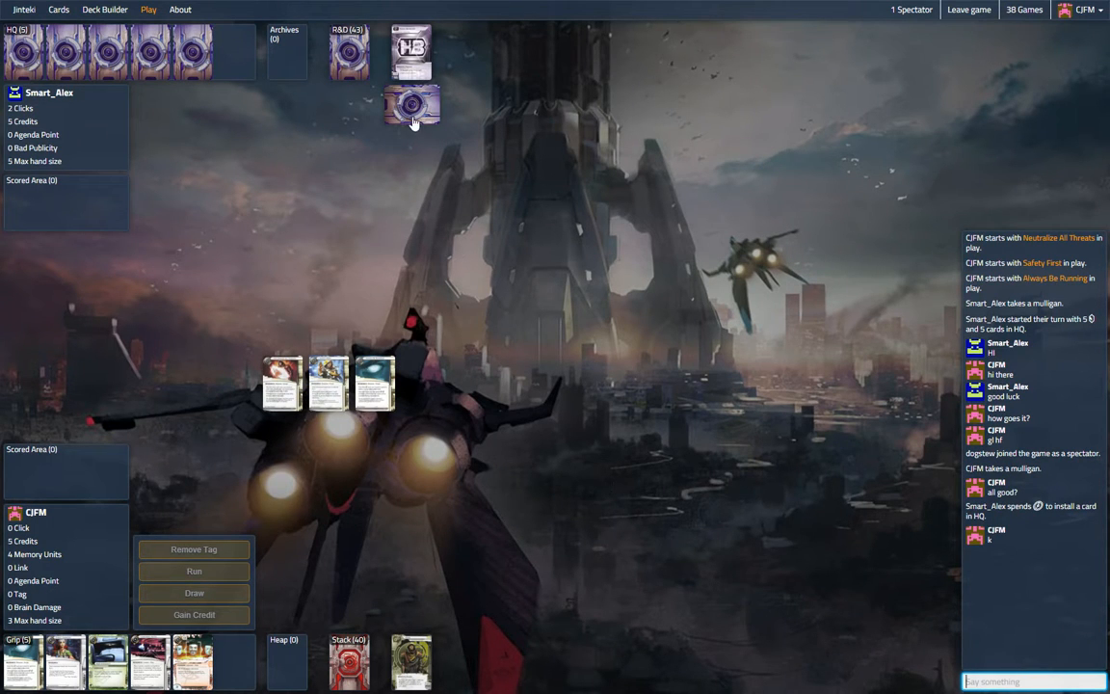
mouse_move(405, 112)
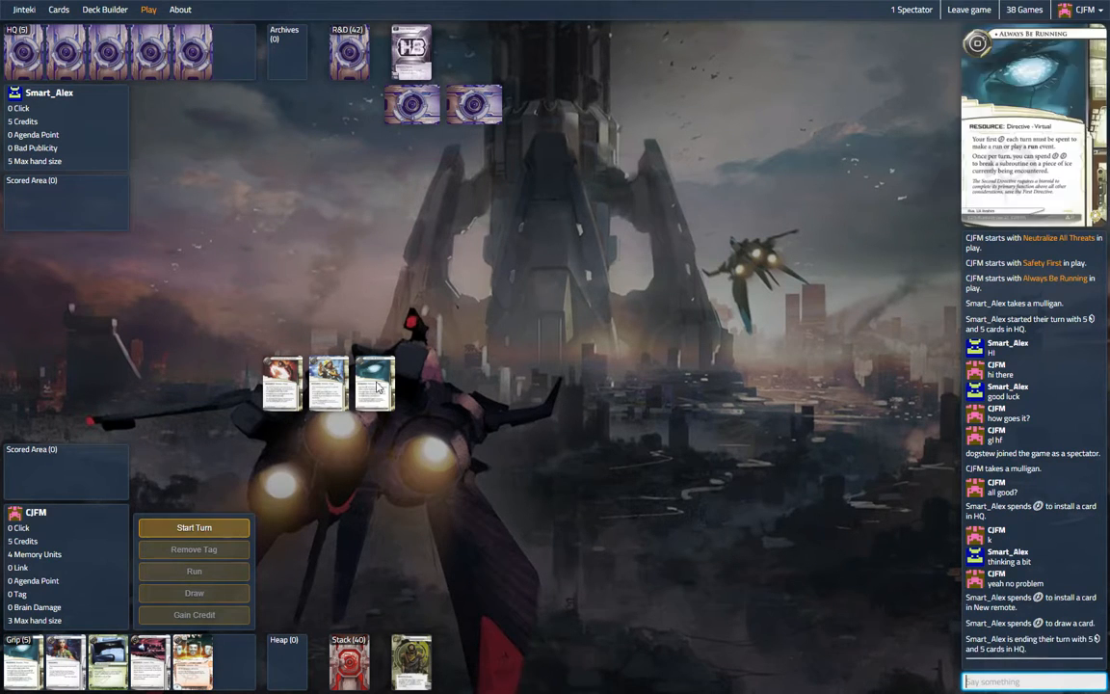
Start the turn and run R&D, stealing Accelerated Beta Test
left_click(193, 528)
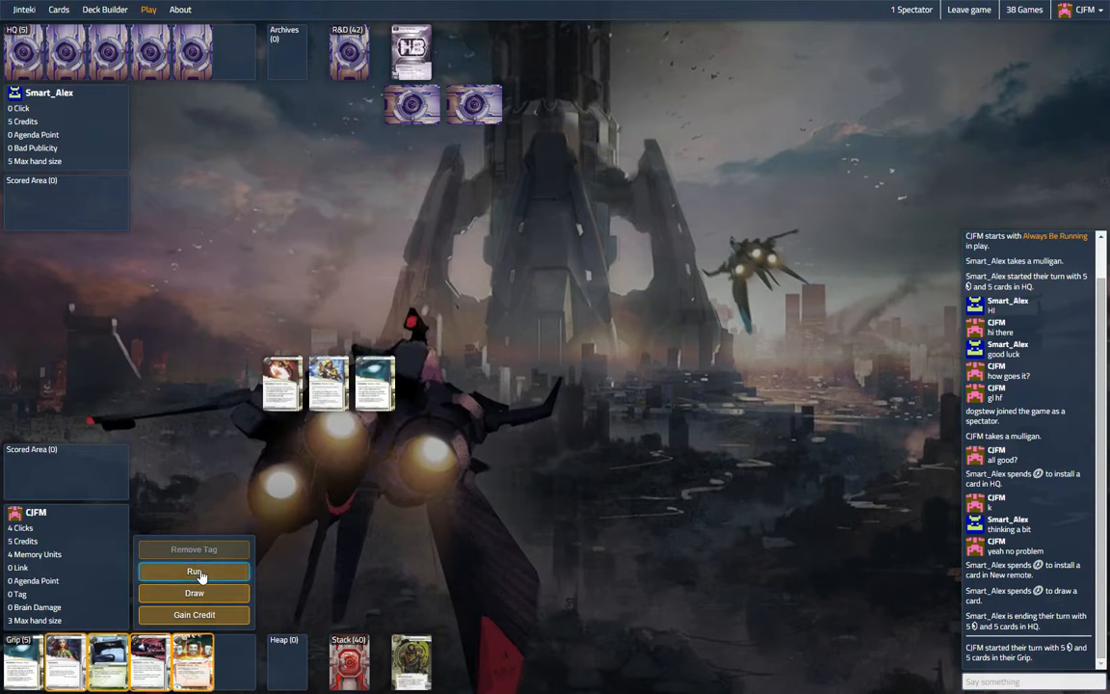
left_click(193, 572)
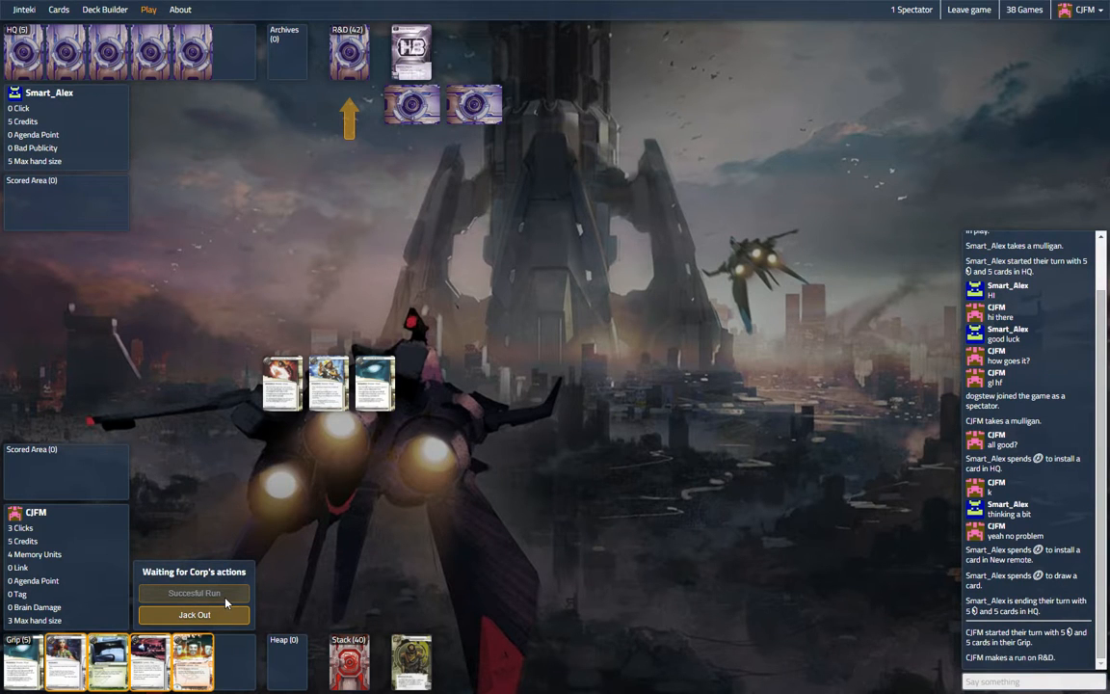
left_click(193, 593)
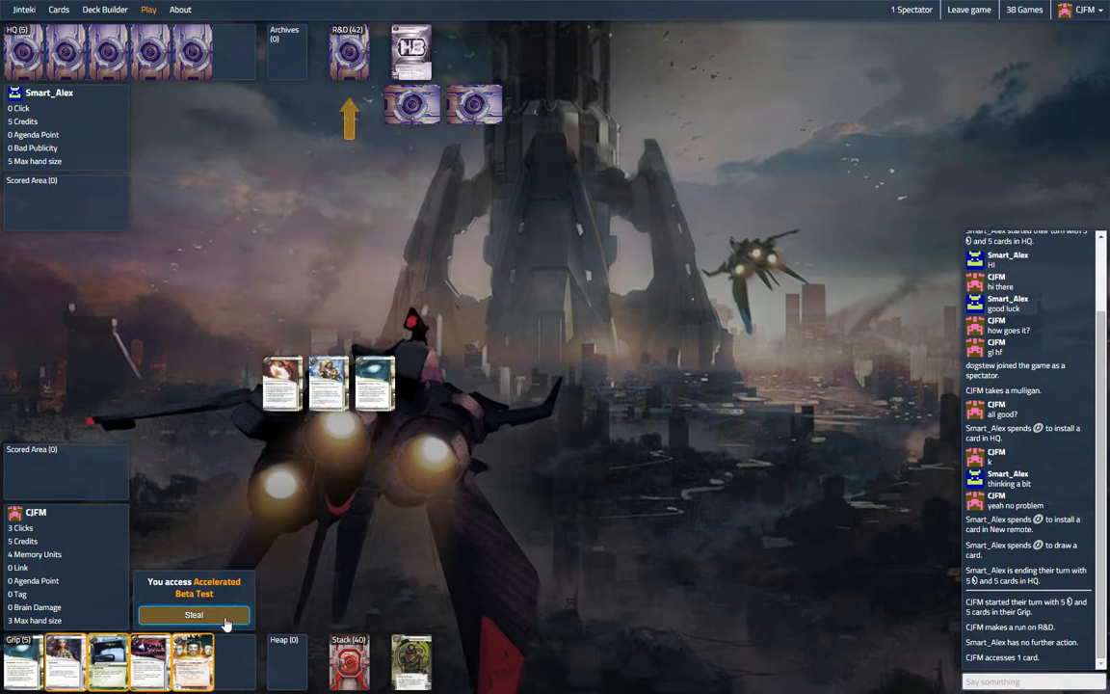
left_click(193, 616)
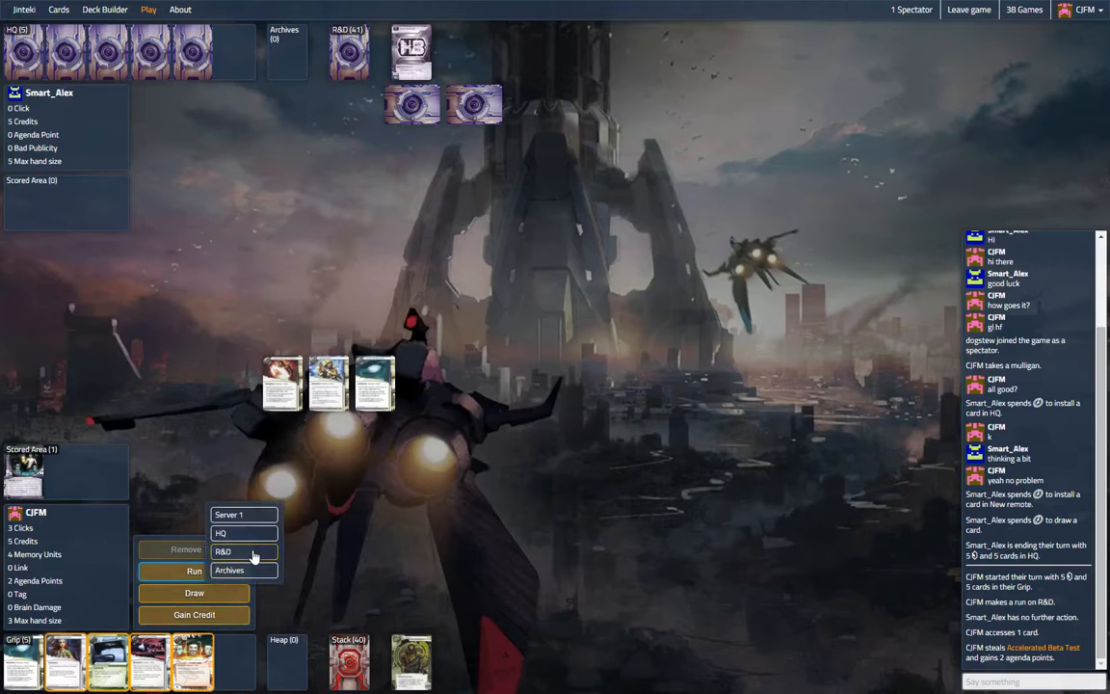
Run R&D again, install Earthrise Hotel, gain a credit, and discard Always Be Running
left_click(242, 552)
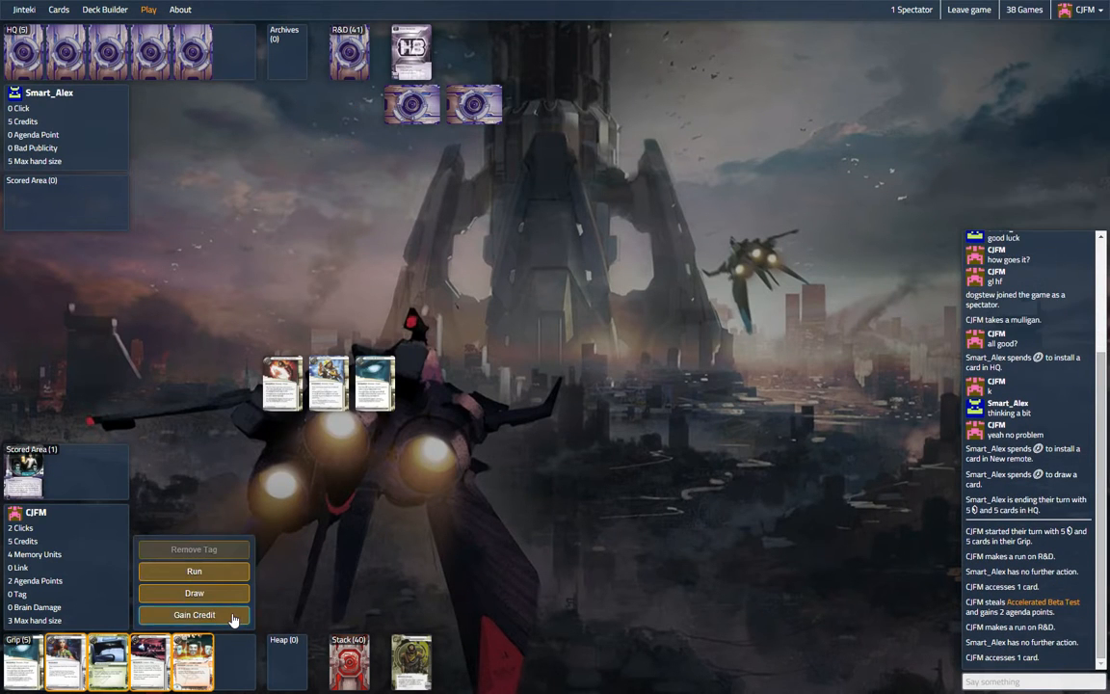
left_click(193, 615)
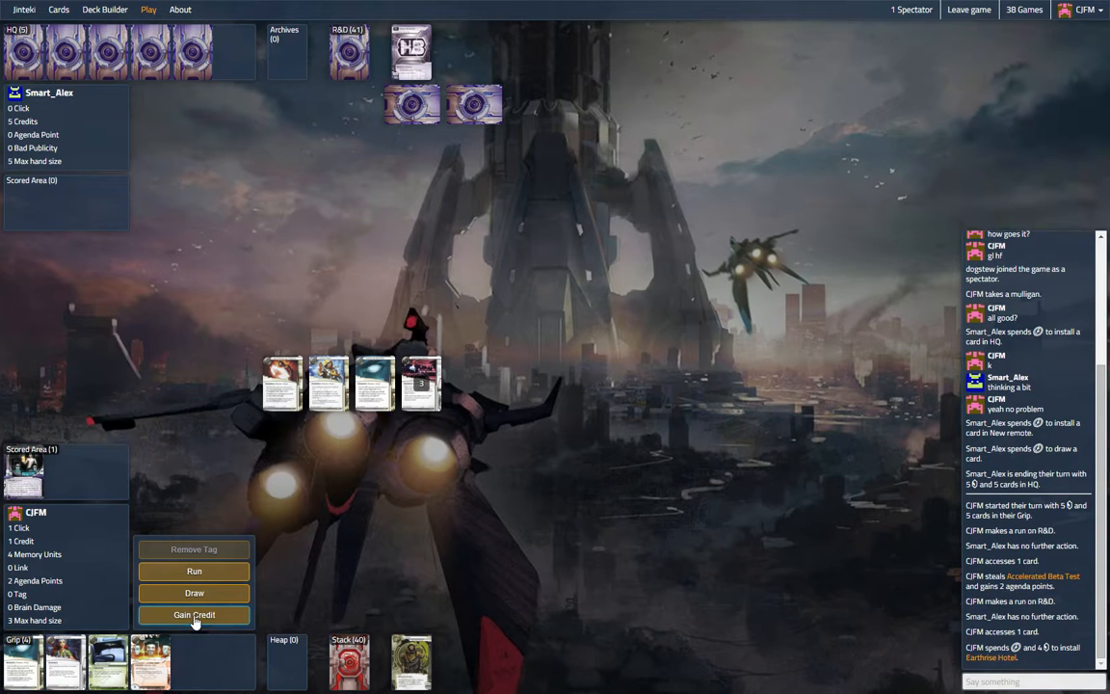
left_click(194, 615)
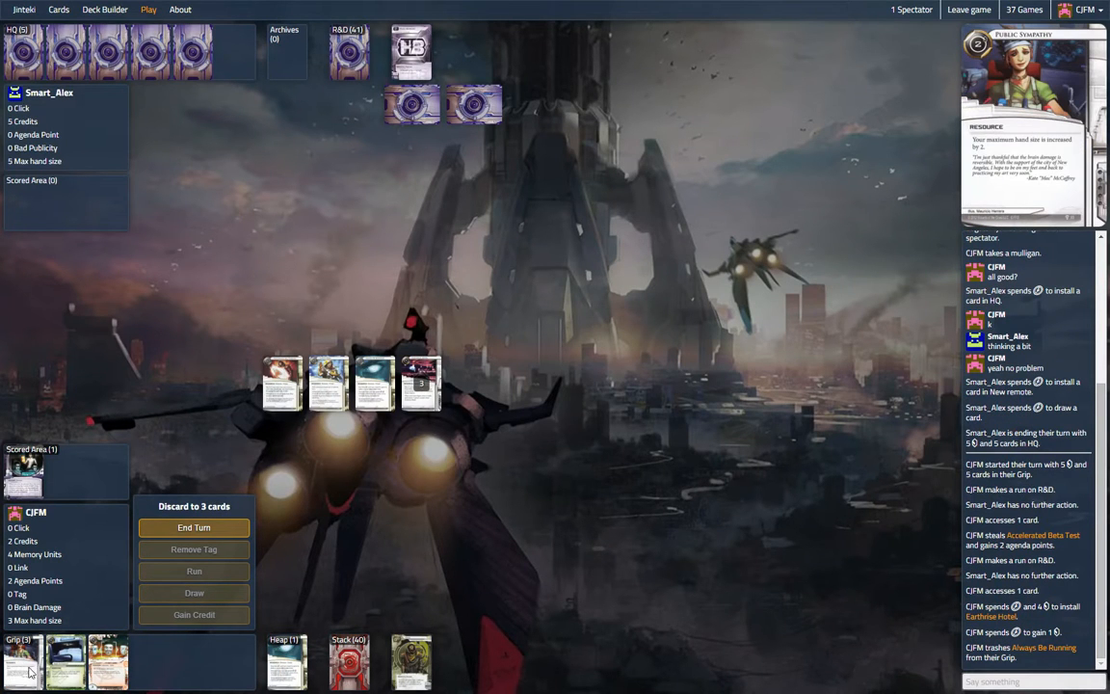
left_click(193, 527)
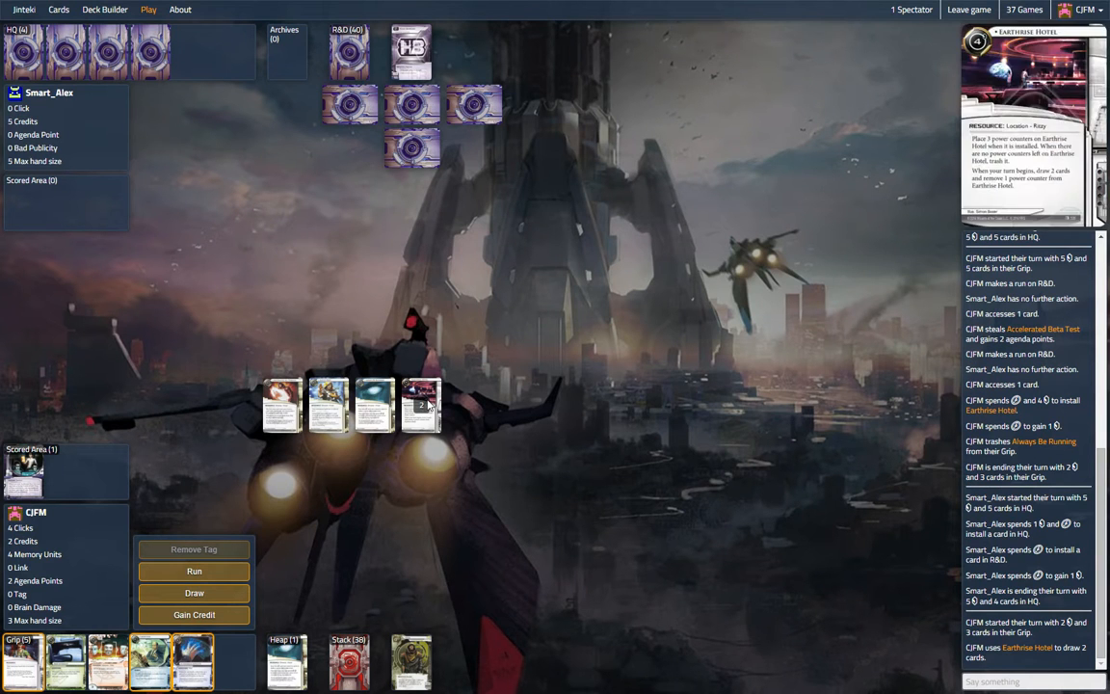
mouse_move(406, 456)
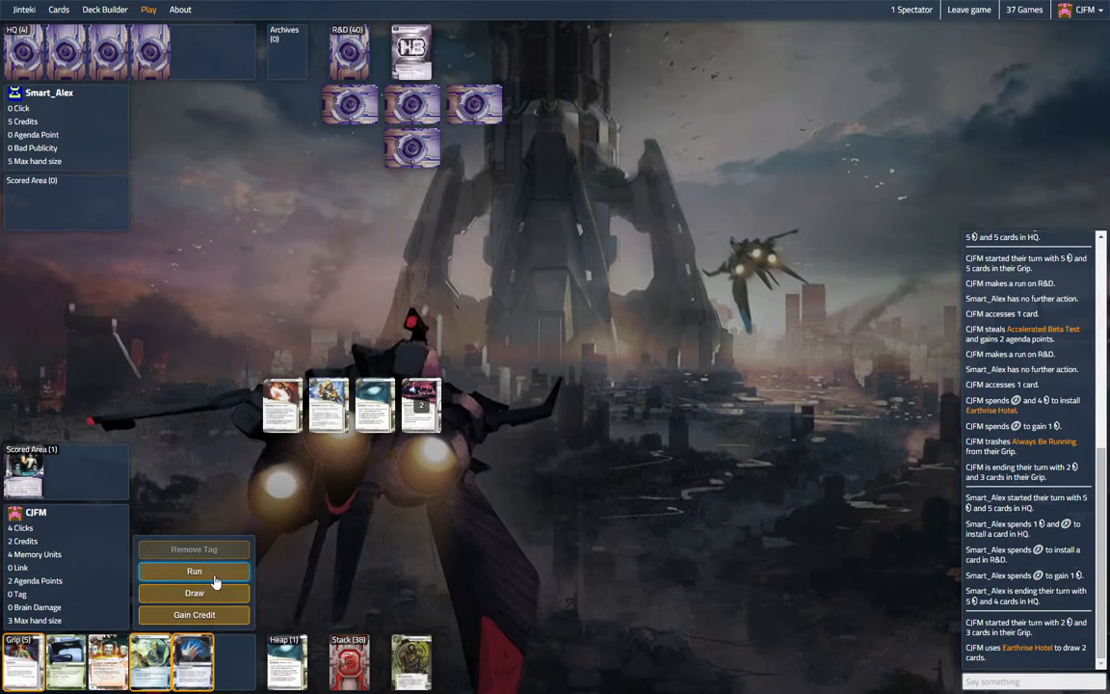
Run R&D past the ice to steal a second Accelerated Beta Test, then gain a credit
left_click(193, 571)
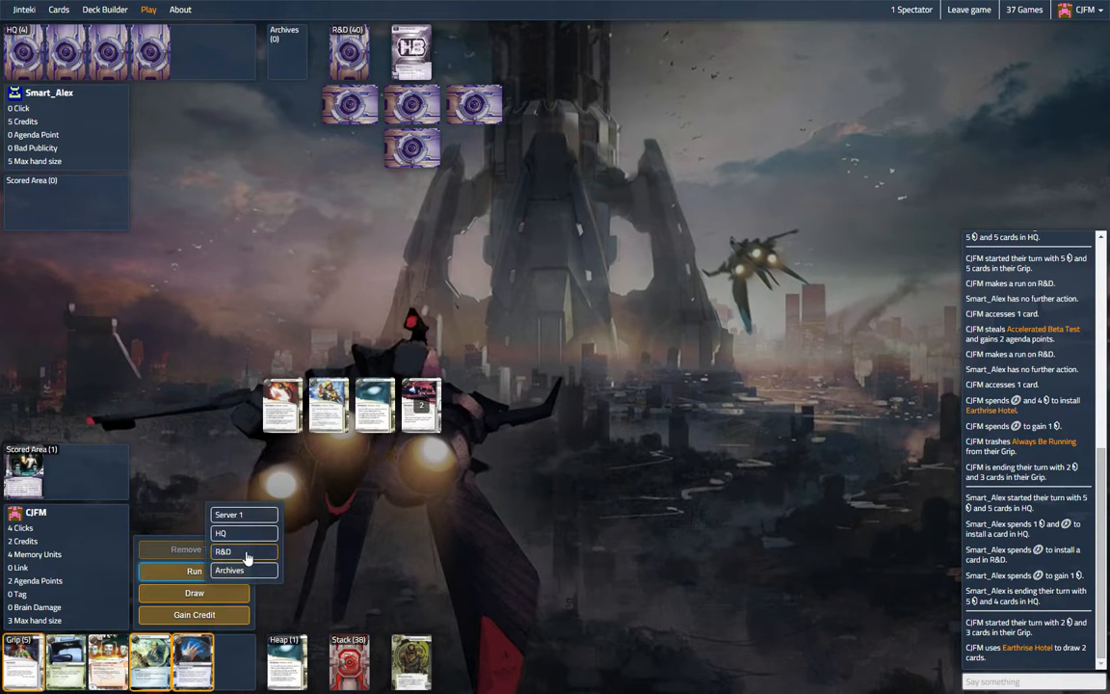
left_click(224, 551)
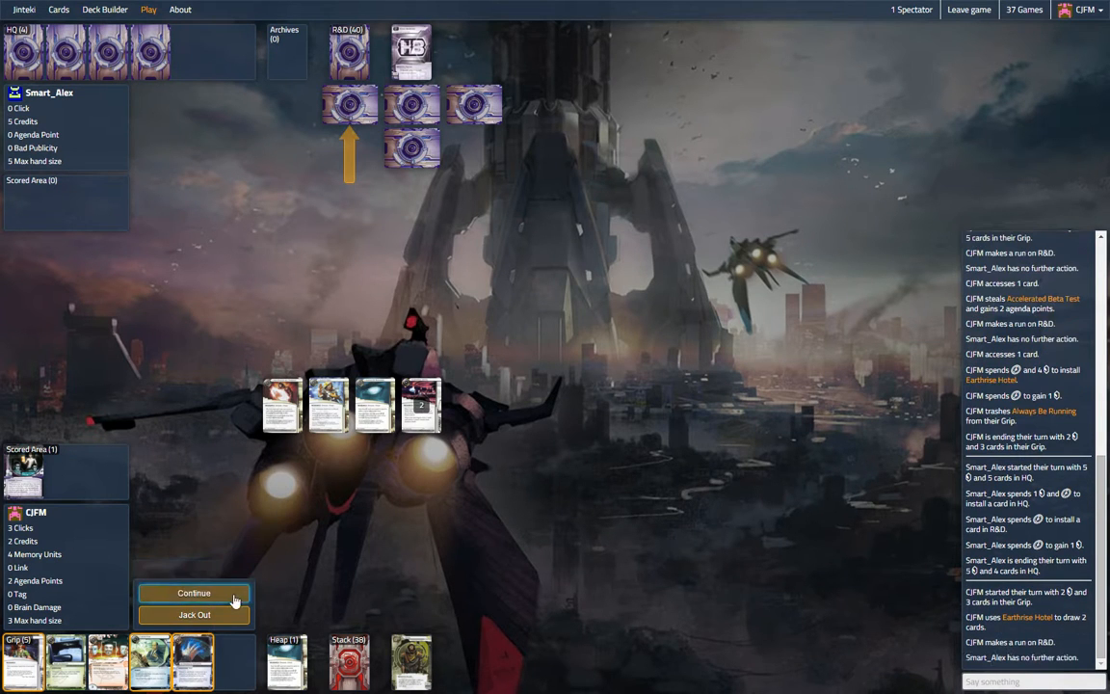
left_click(194, 592)
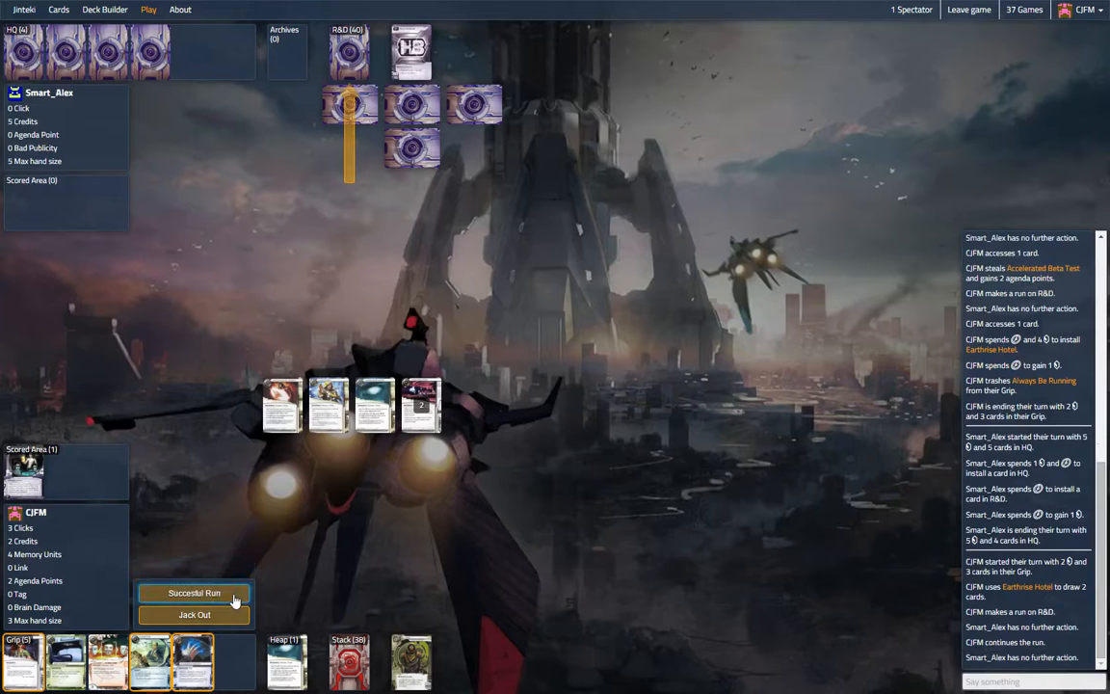
left_click(220, 593)
type("lucky me today")
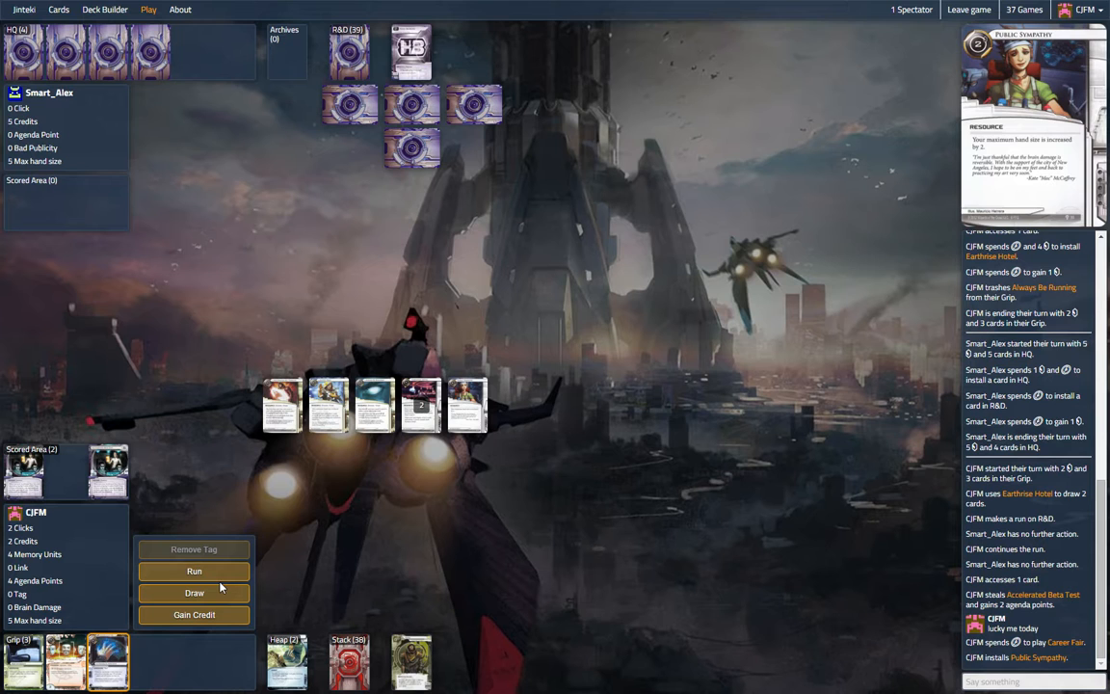
mouse_move(108, 656)
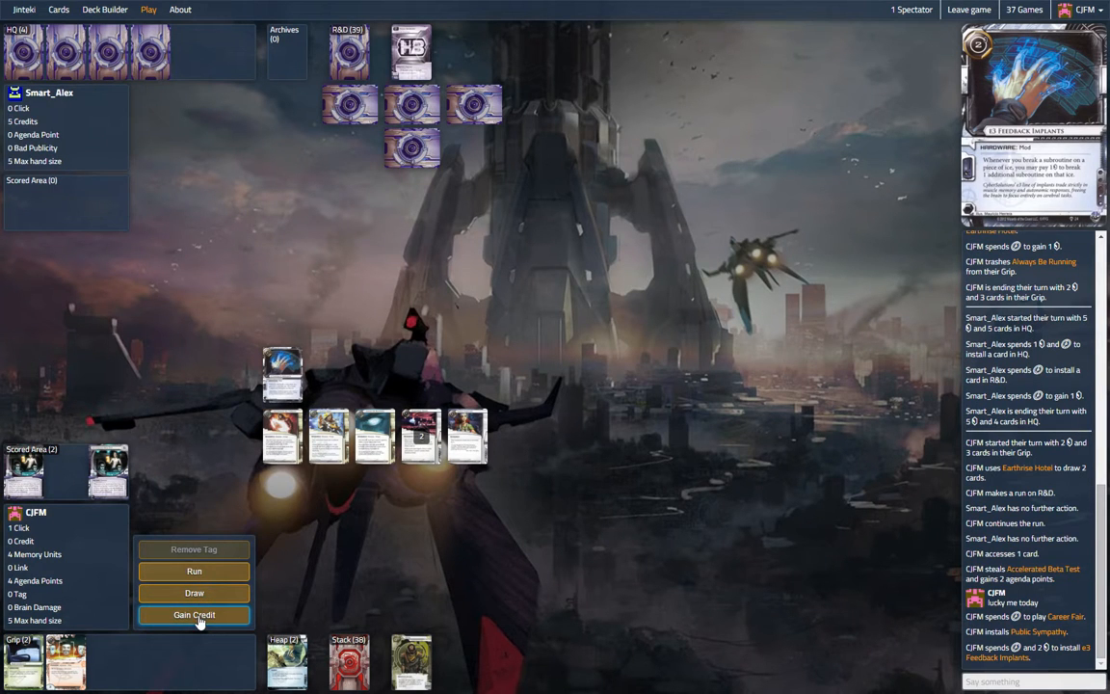
left_click(194, 615)
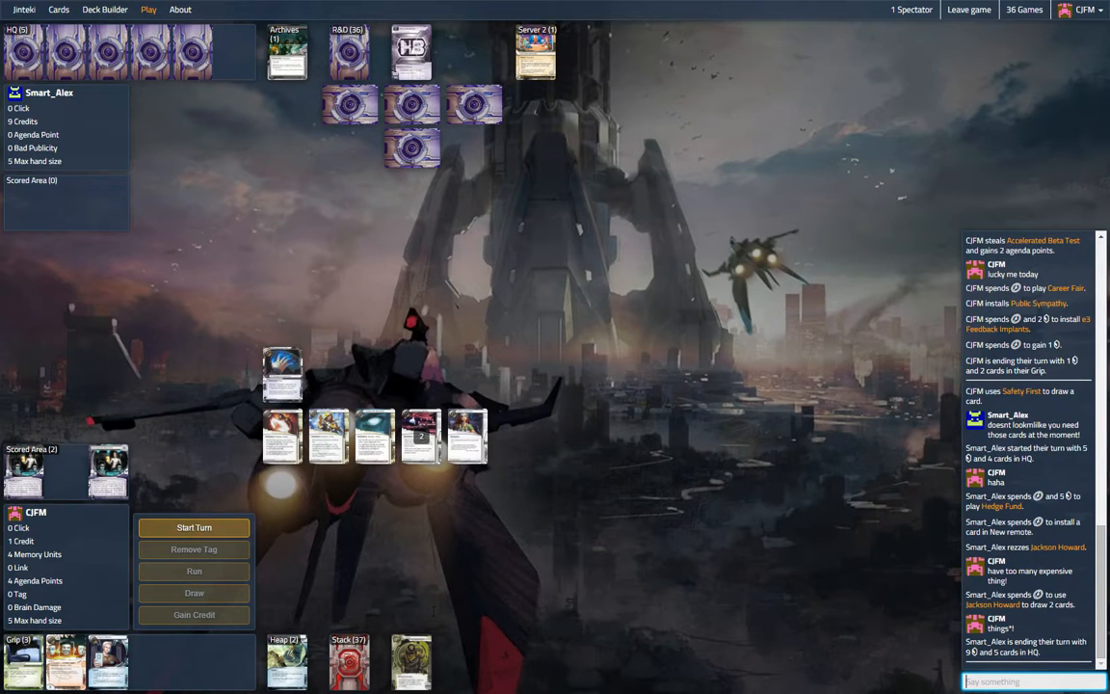
Start the turn and run R&D, accessing Team Sponsorship without trashing it
left_click(193, 527)
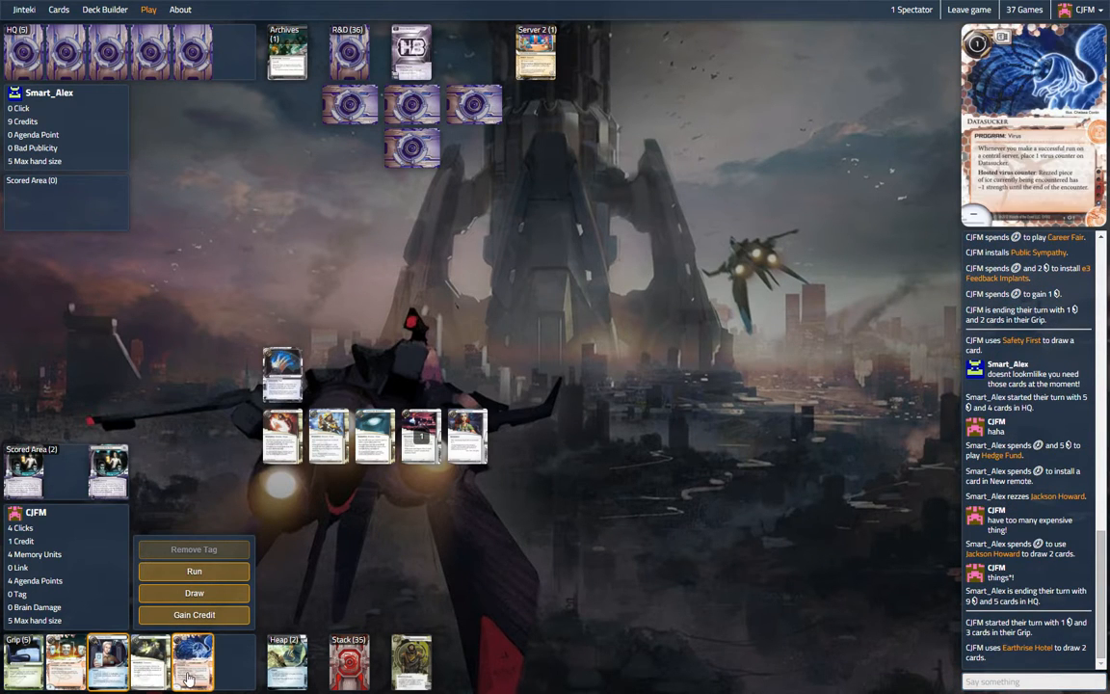
left_click(194, 571)
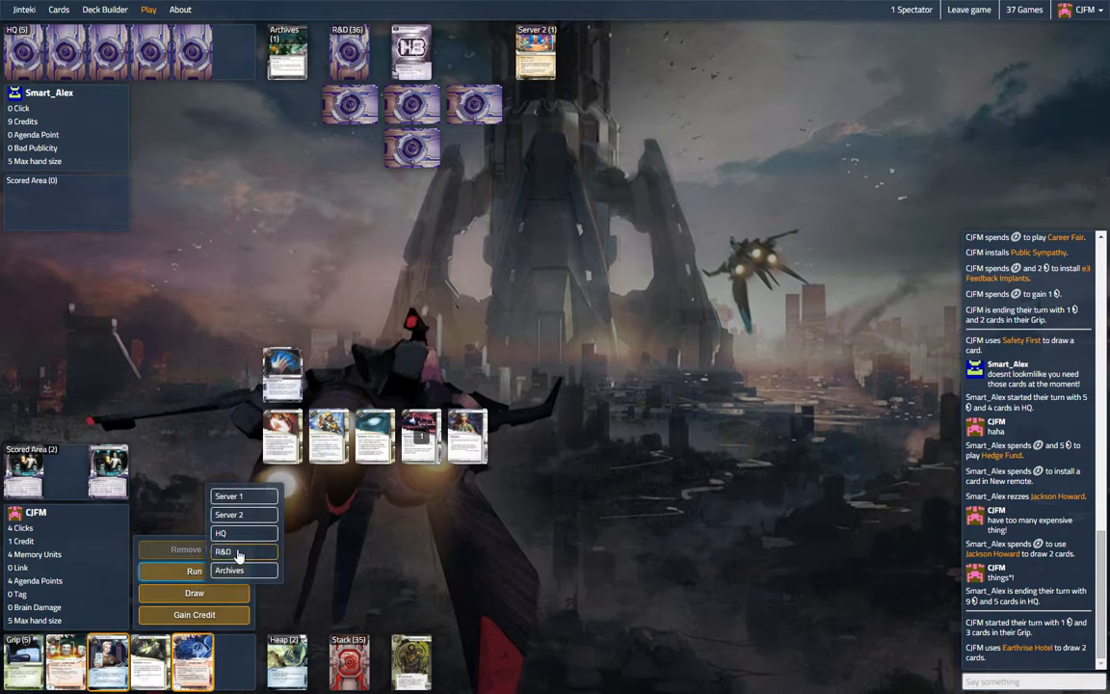
left_click(228, 553)
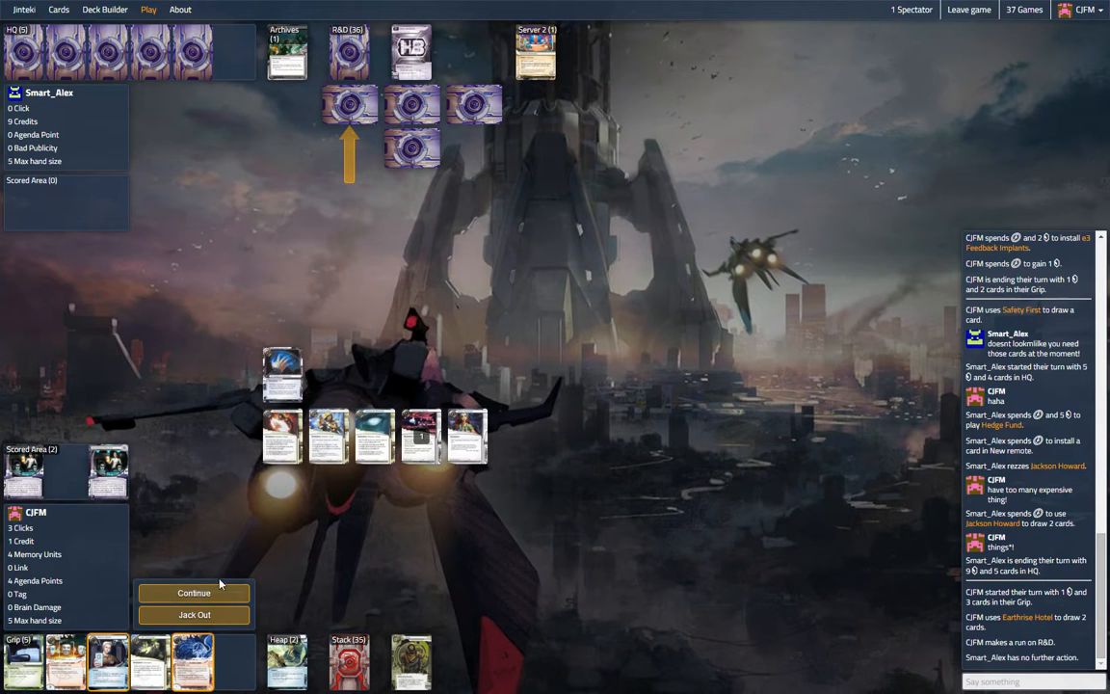
left_click(193, 593)
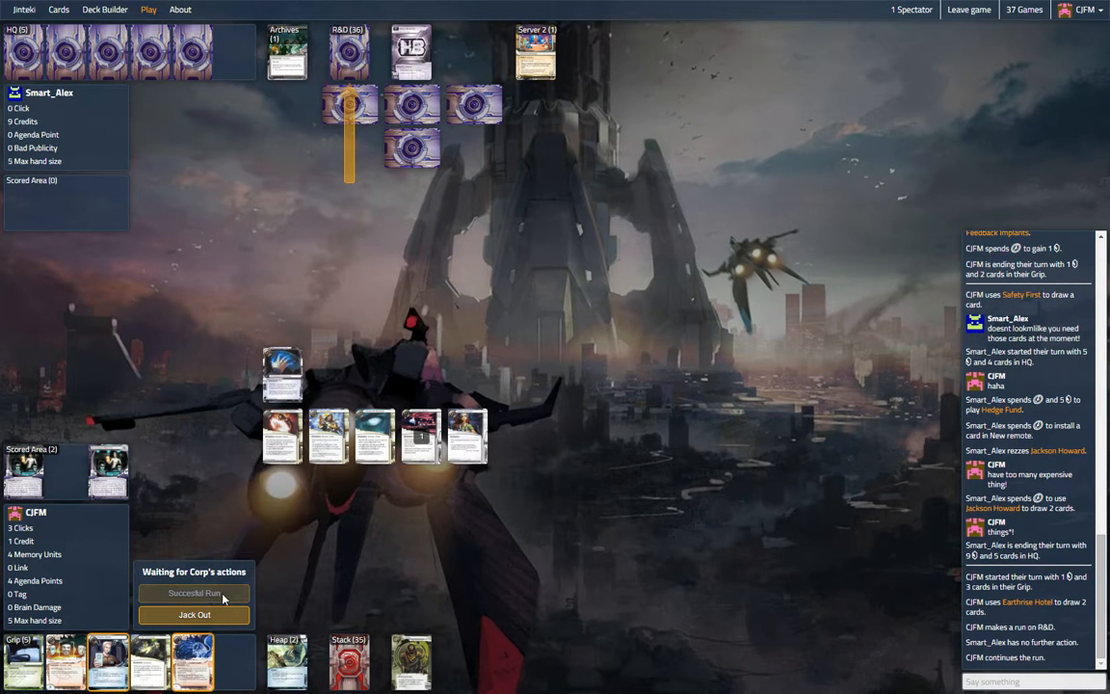
left_click(193, 593)
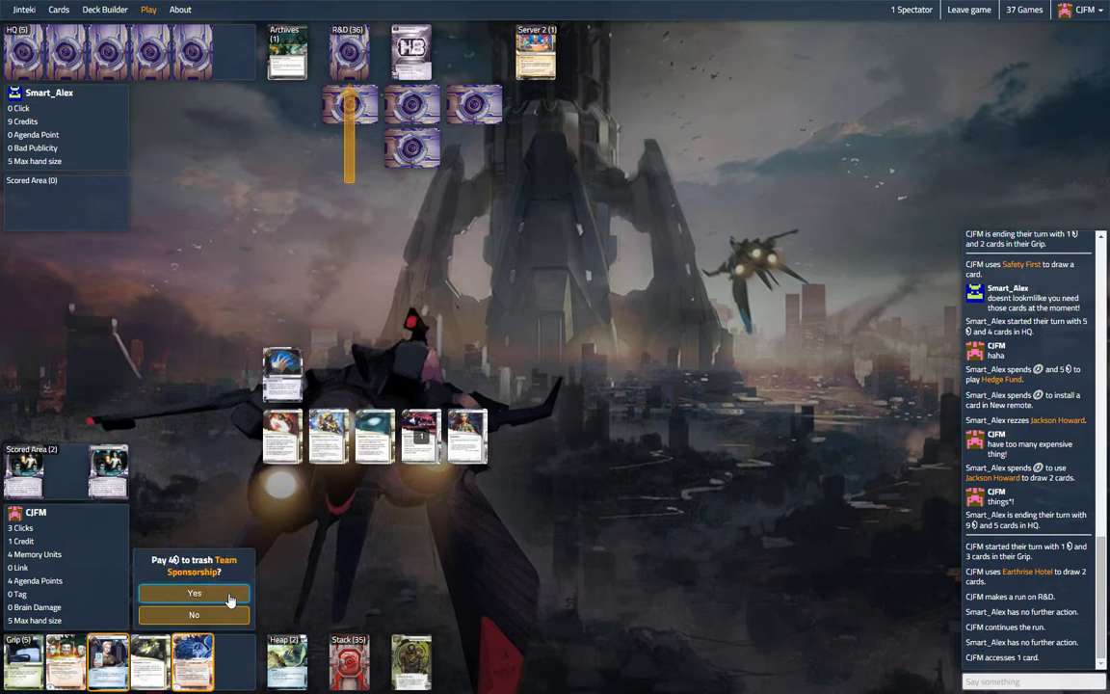
left_click(194, 592)
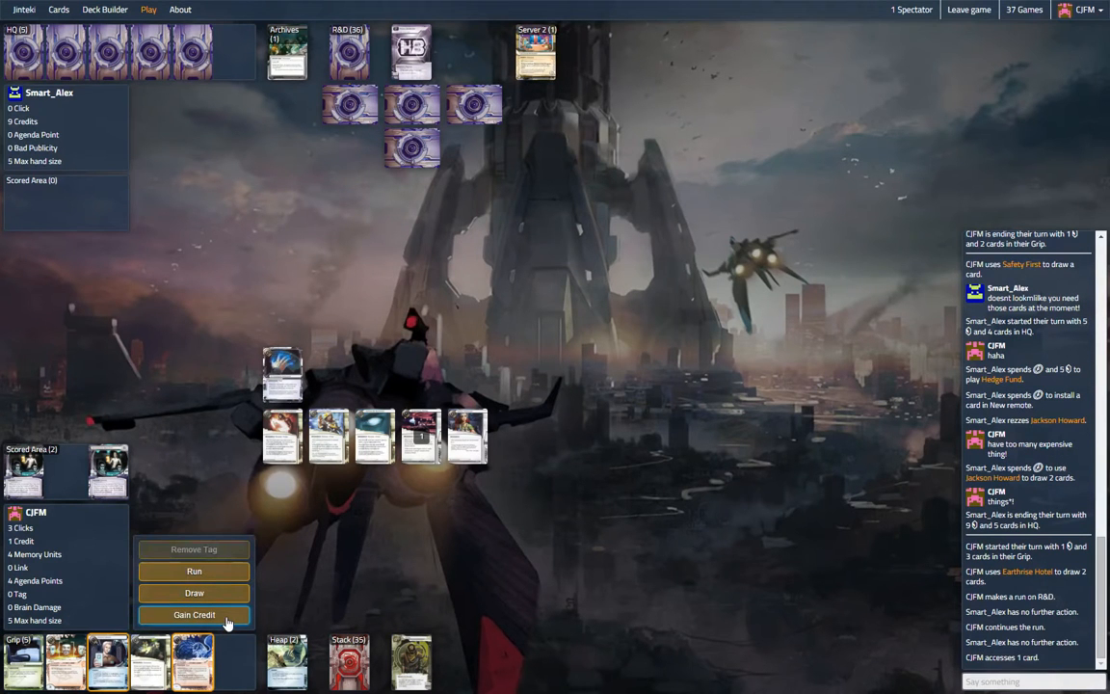
mouse_move(145, 668)
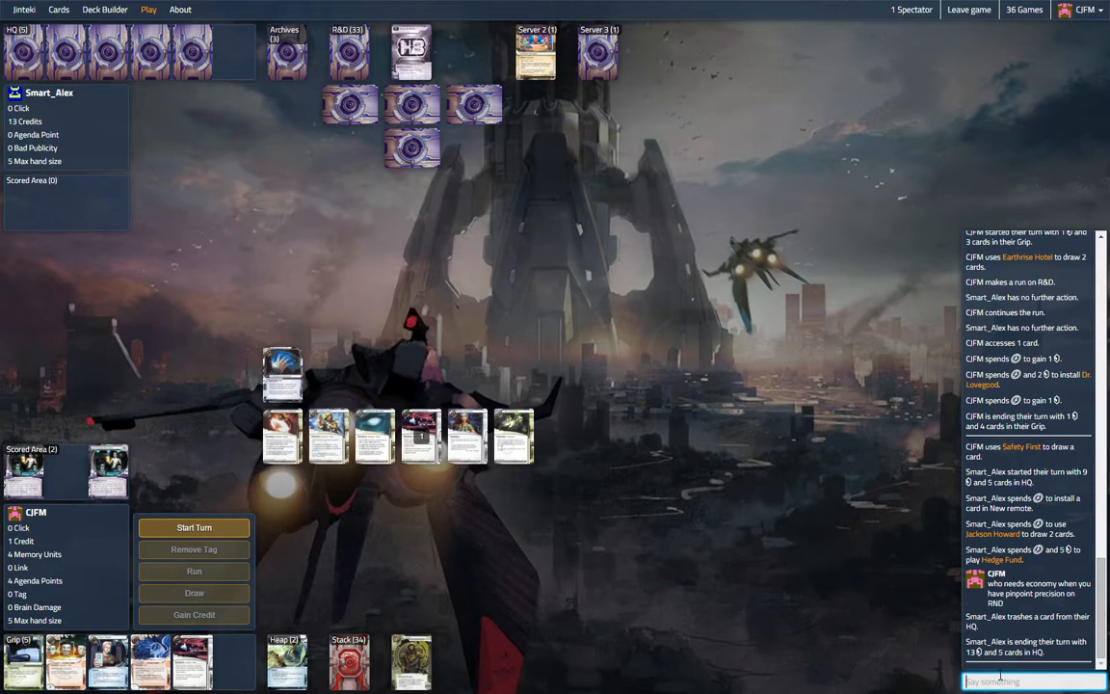
Start CJFM's turn, spend the last click on a credit, and end the turn
left_click(193, 527)
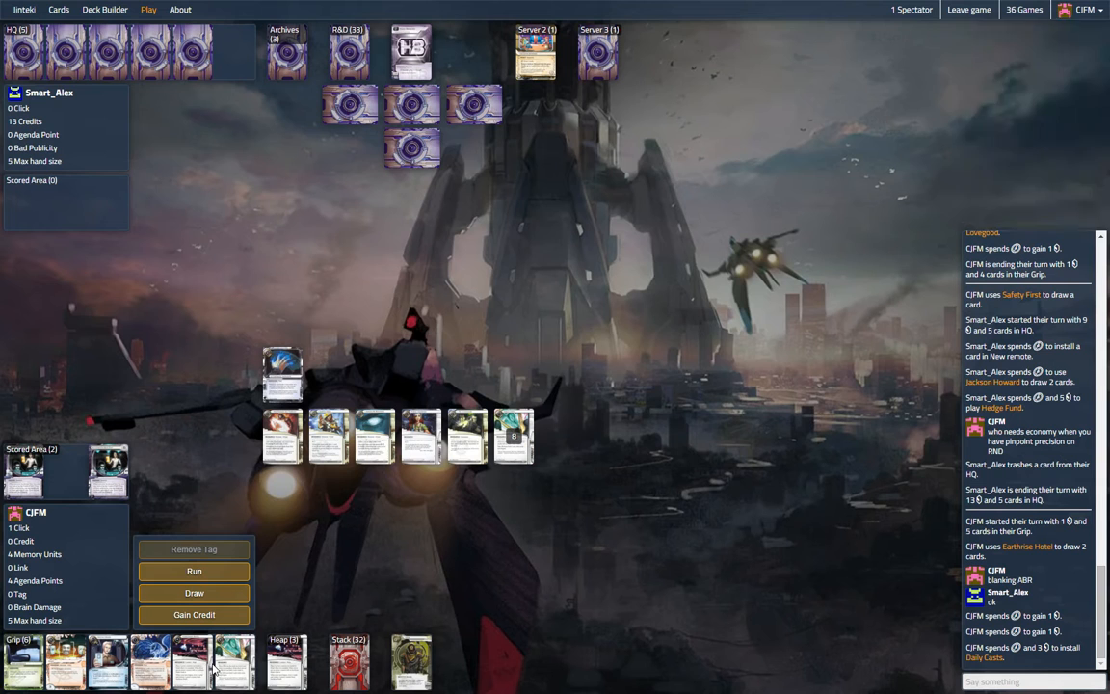
mouse_move(212, 617)
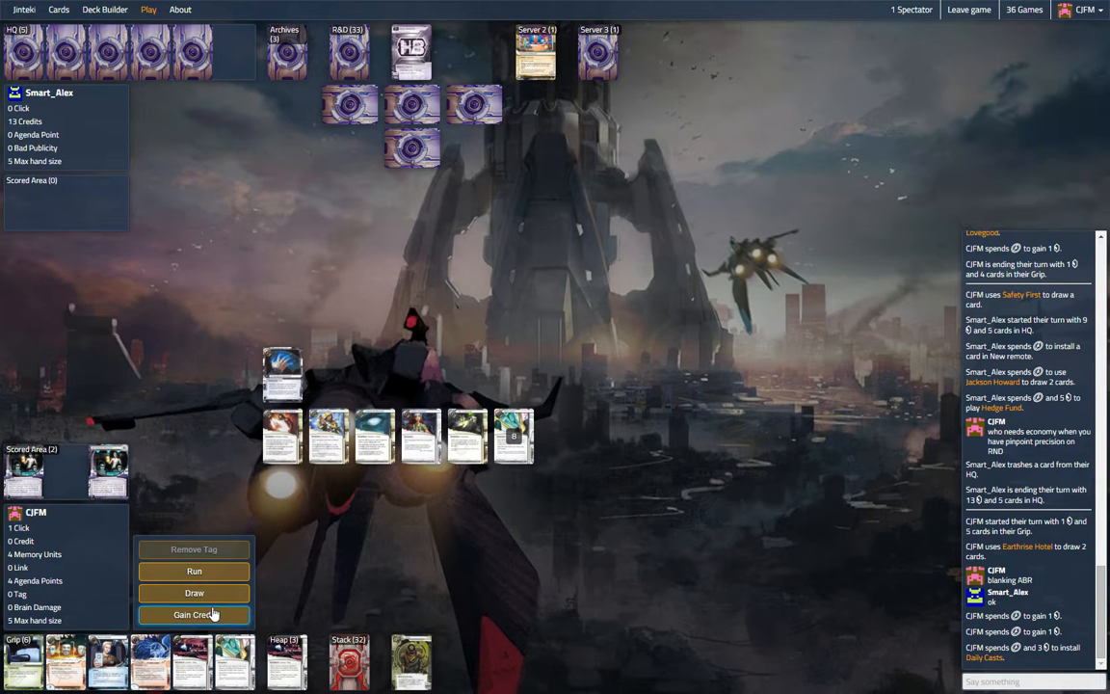
left_click(193, 615)
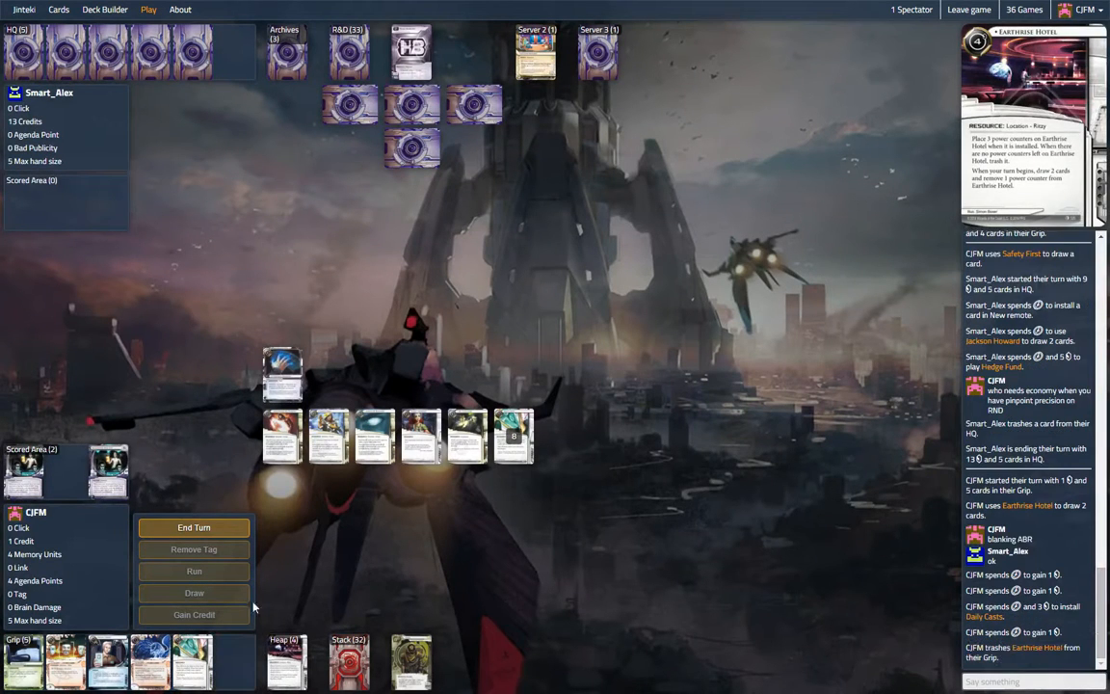
left_click(193, 527)
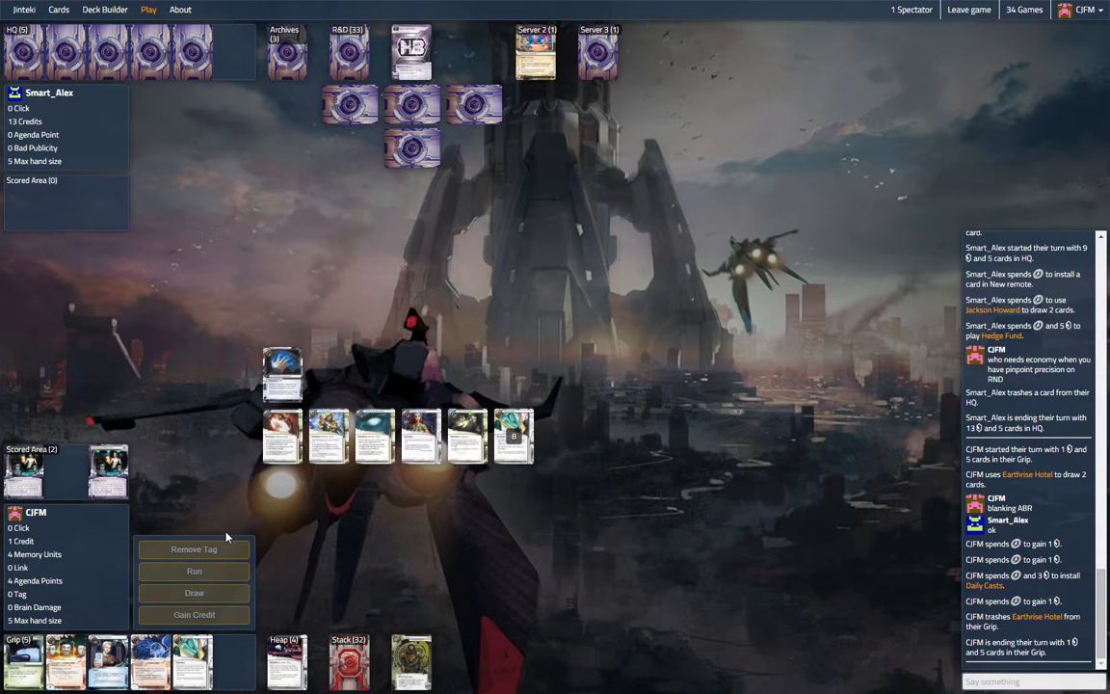
mouse_move(254, 558)
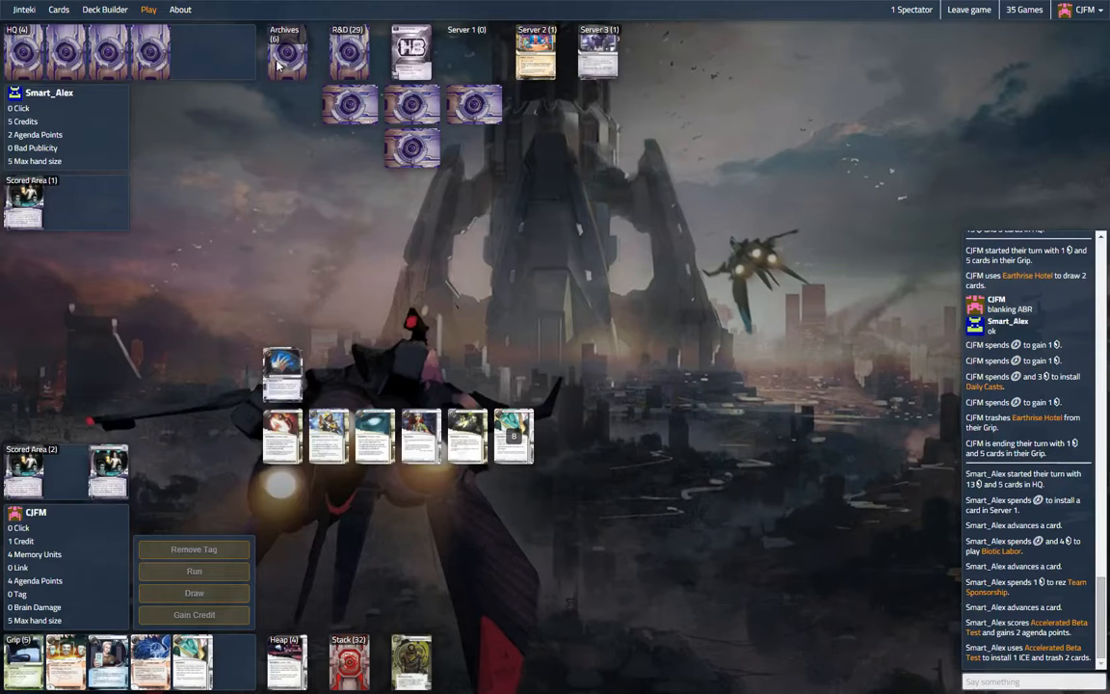
mouse_move(318, 169)
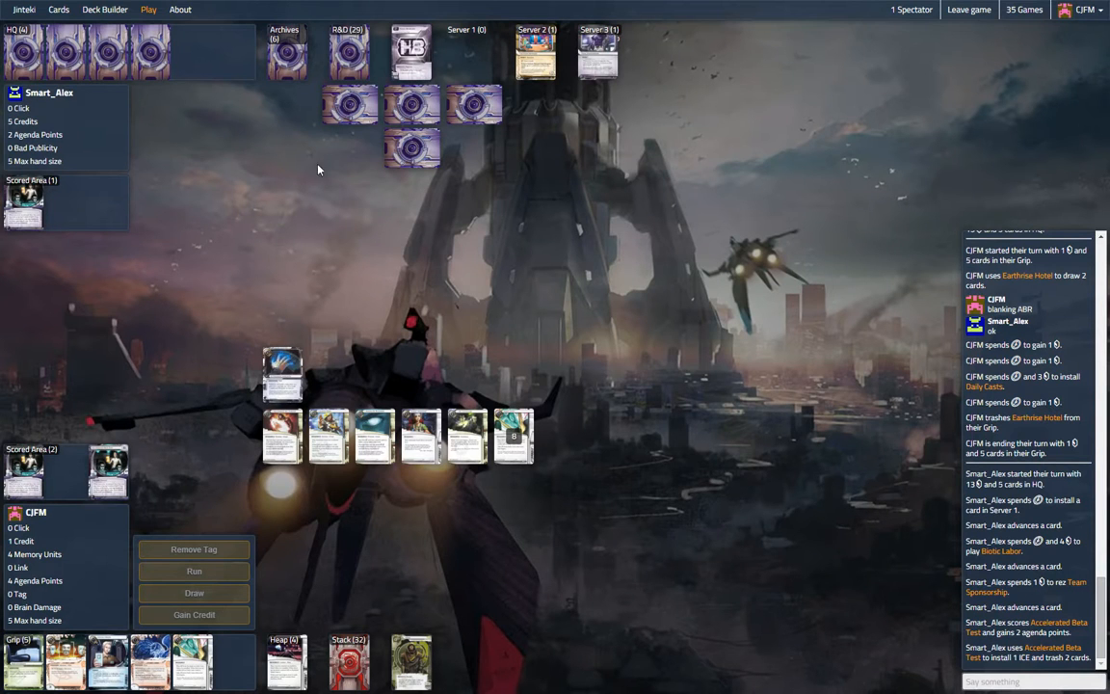
mouse_move(366, 146)
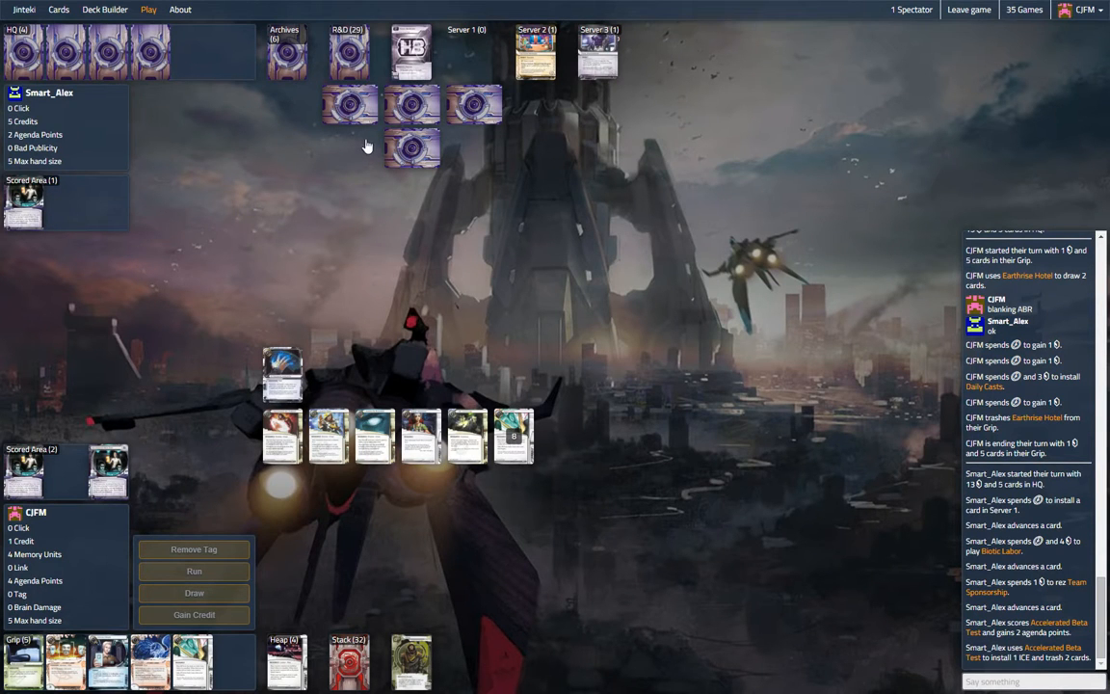
mouse_move(484, 295)
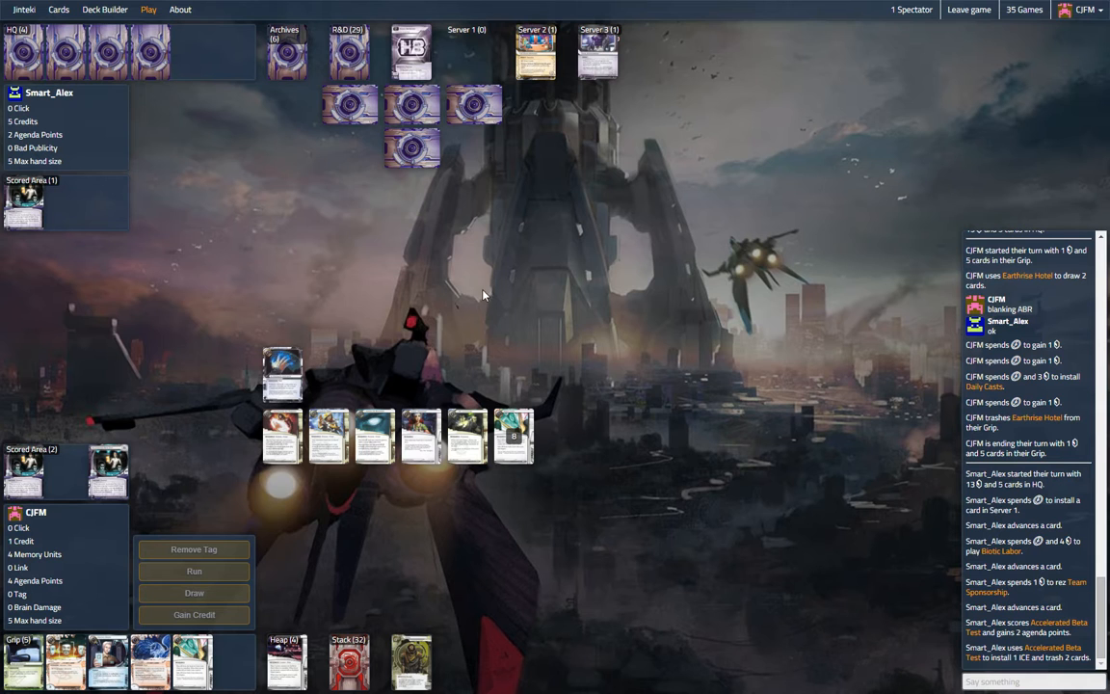
mouse_move(199, 51)
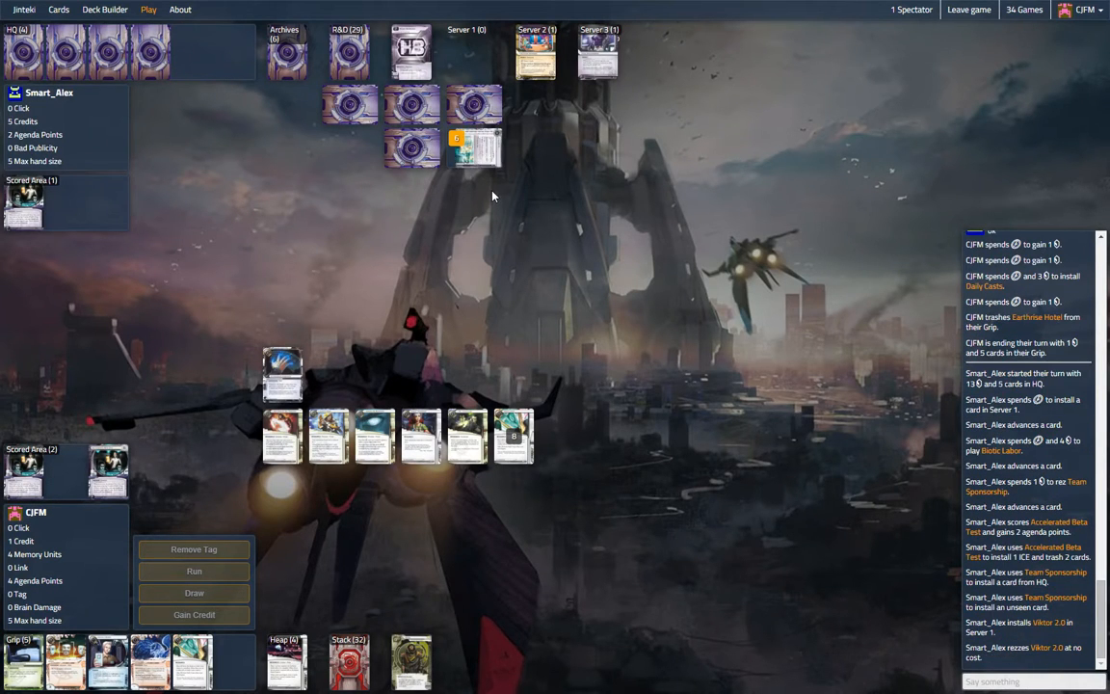
mouse_move(482, 156)
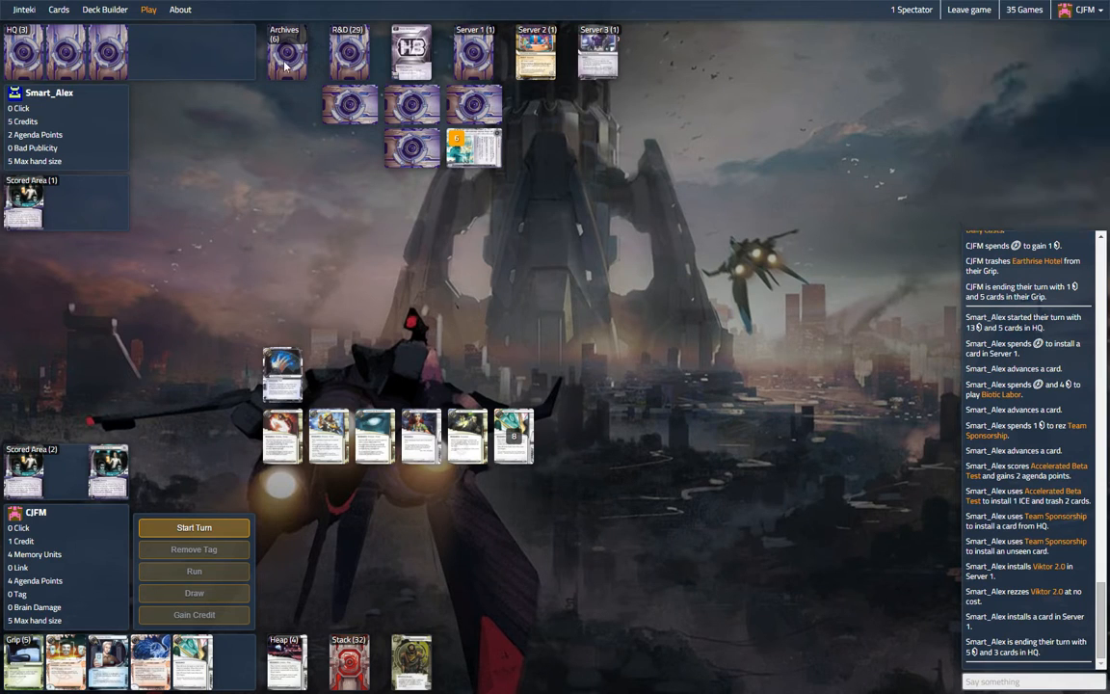
mouse_move(293, 60)
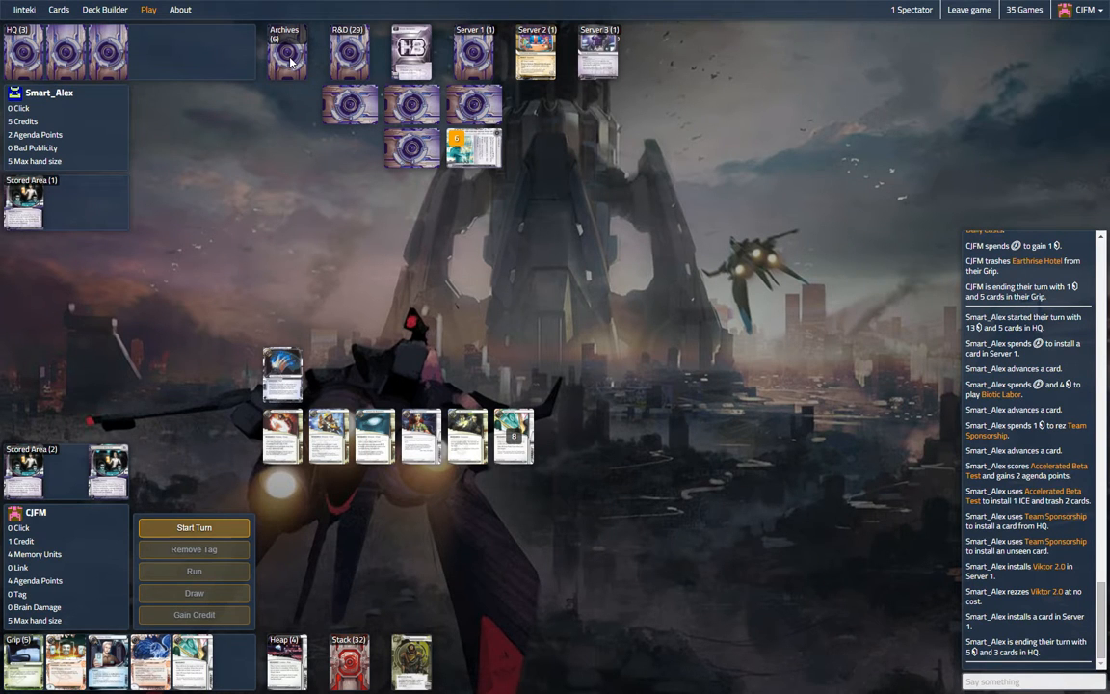
Post a chat note about blanking Neutralize all Threats, start the turn, and run Archives
left_click(1026, 682)
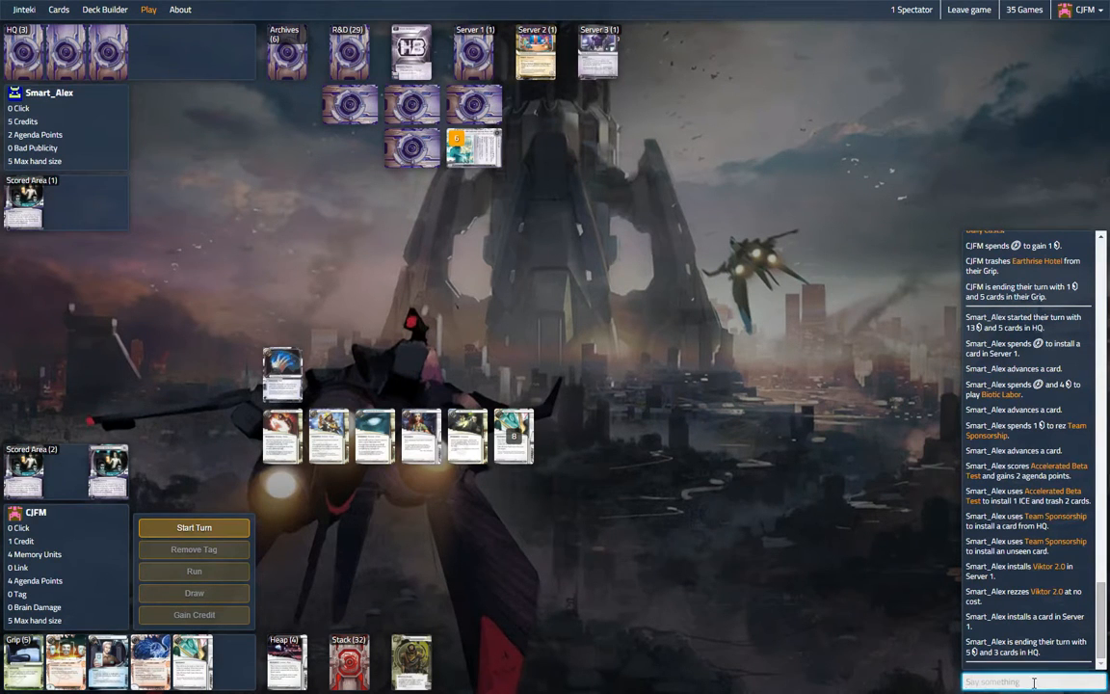
type("blanking Ne")
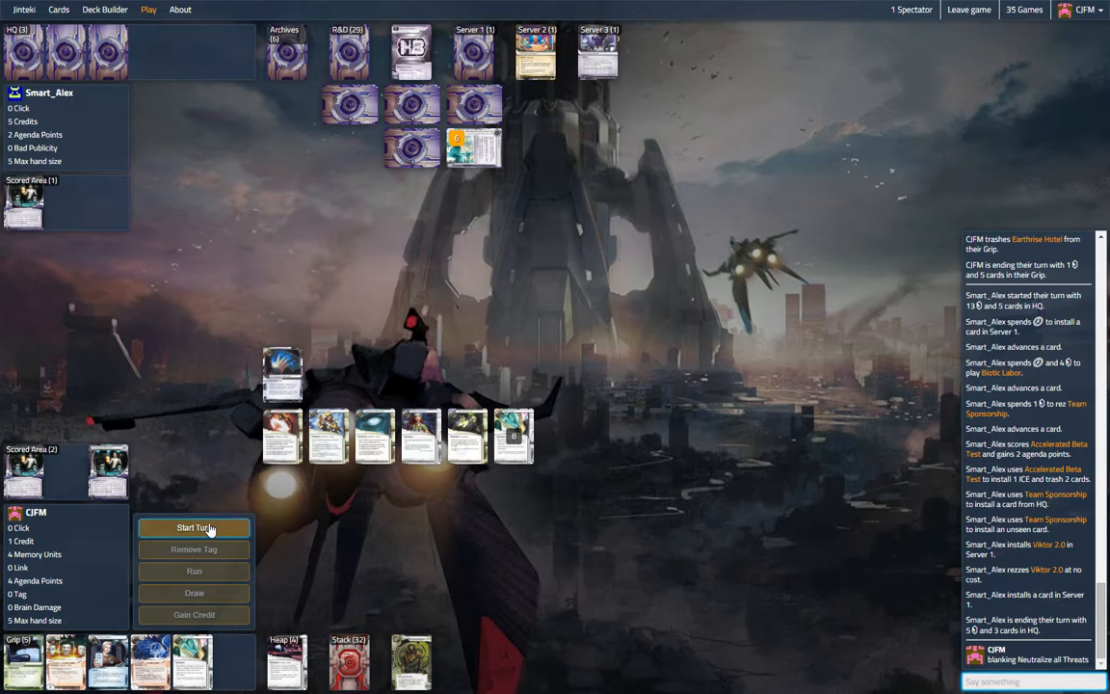
left_click(193, 528)
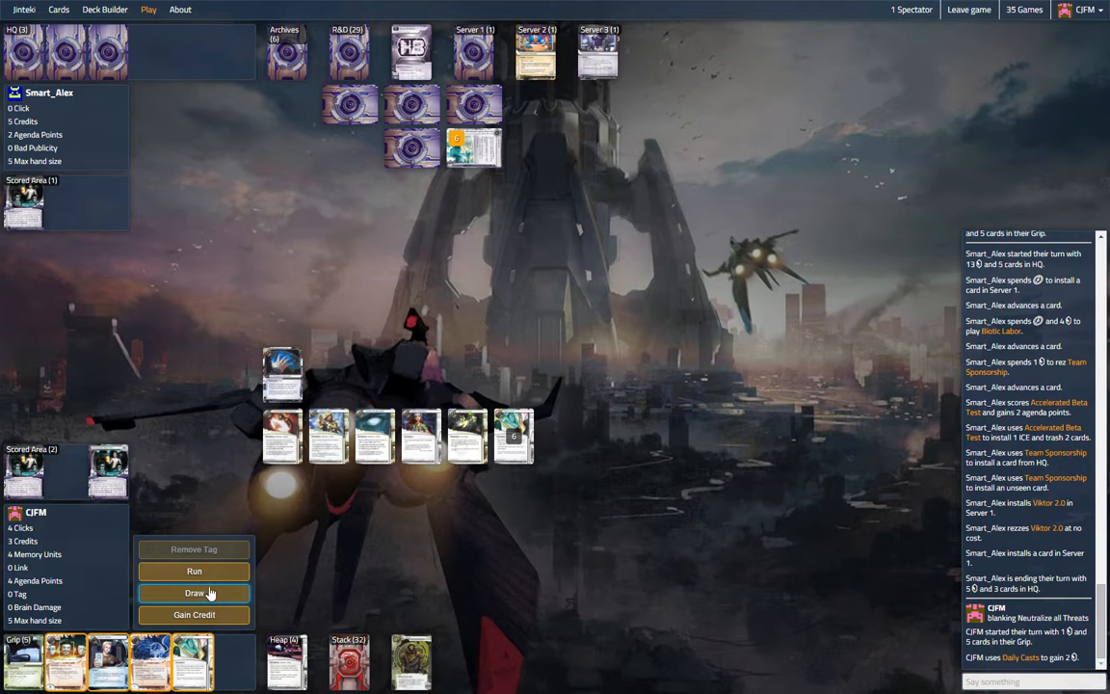
left_click(192, 571)
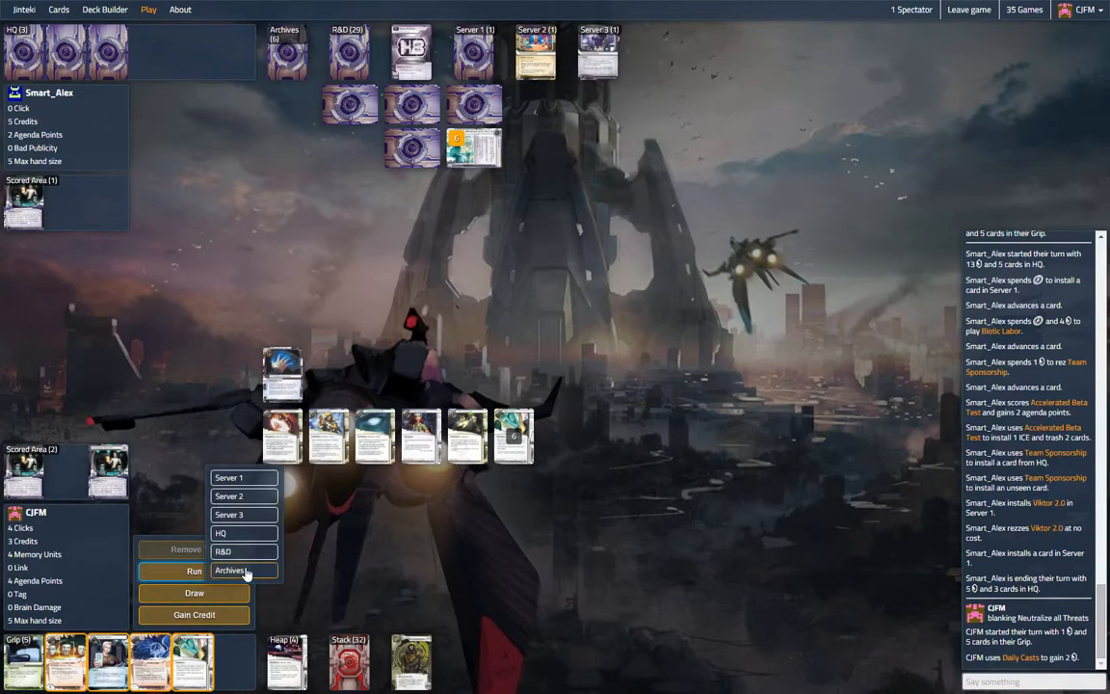
left_click(240, 570)
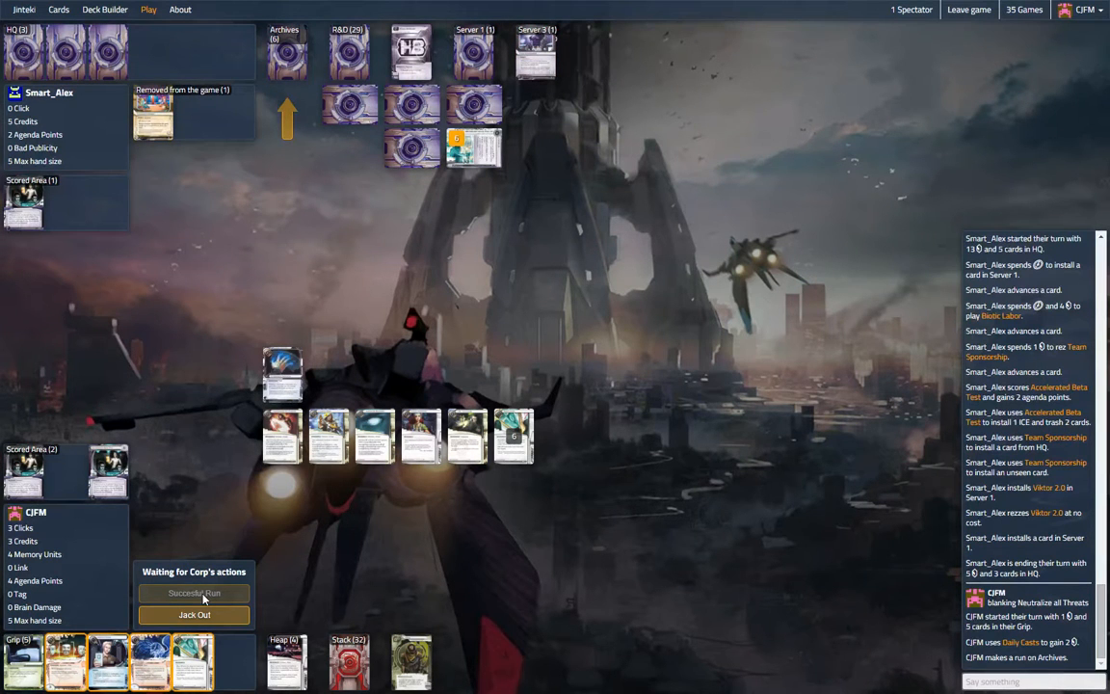
Complete the Archives run as the corp shuffles Biotic Labor into R&D with Jackson Howard
left_click(288, 53)
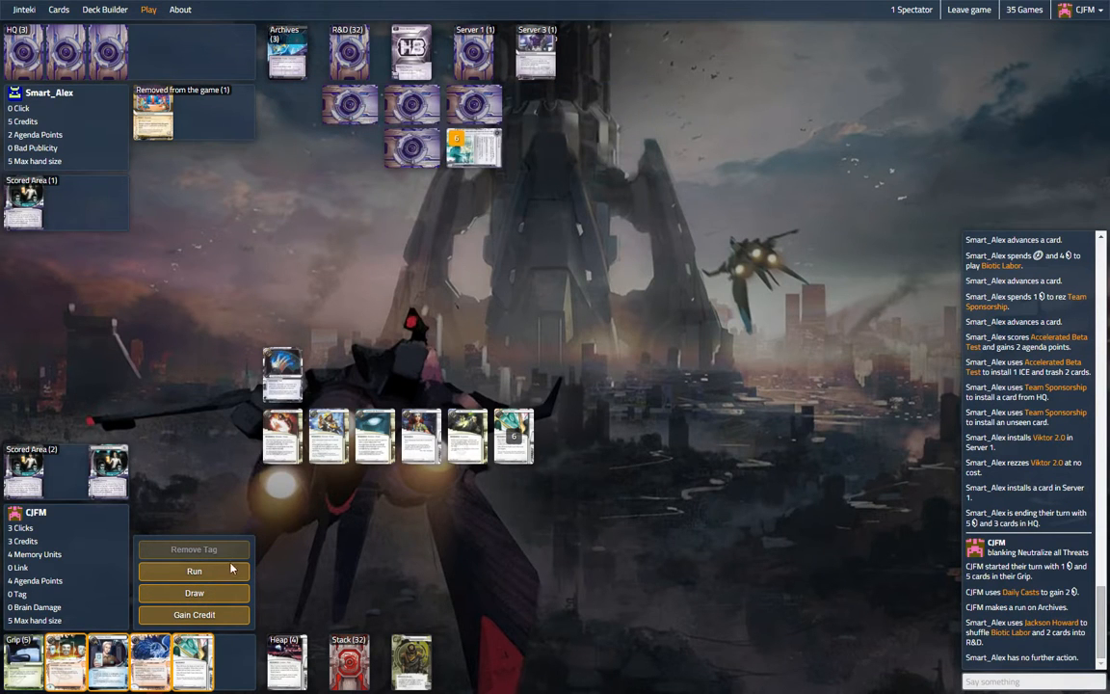
left_click(194, 570)
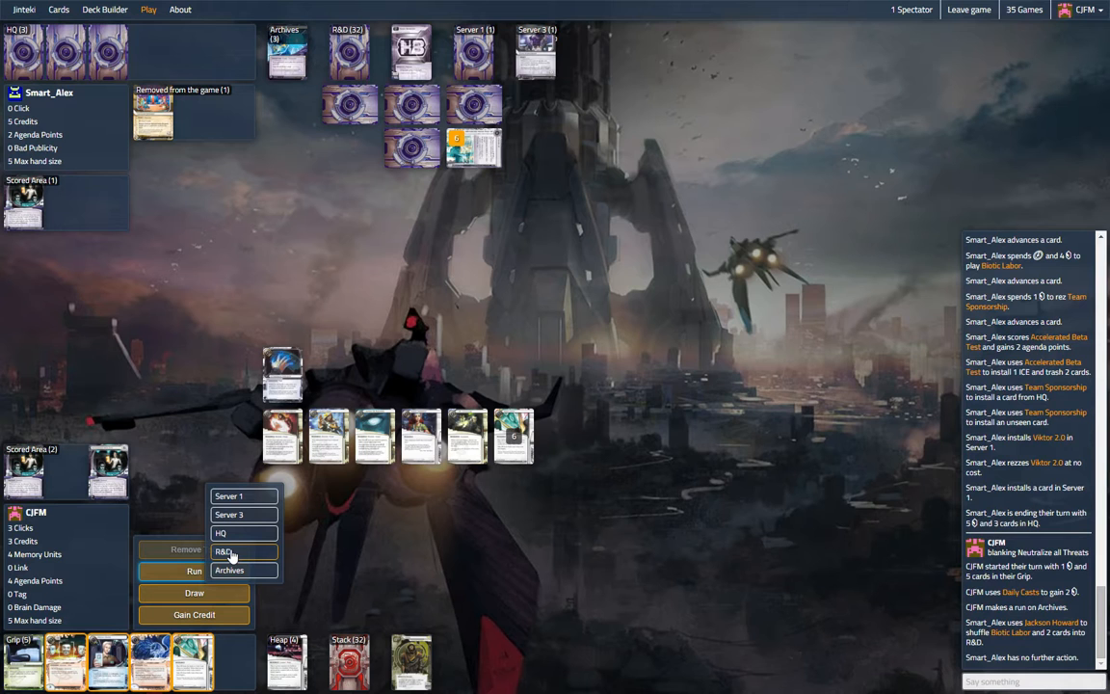
Run R&D to steal Project Vitruvius for 6 points, then gain a credit
left_click(228, 551)
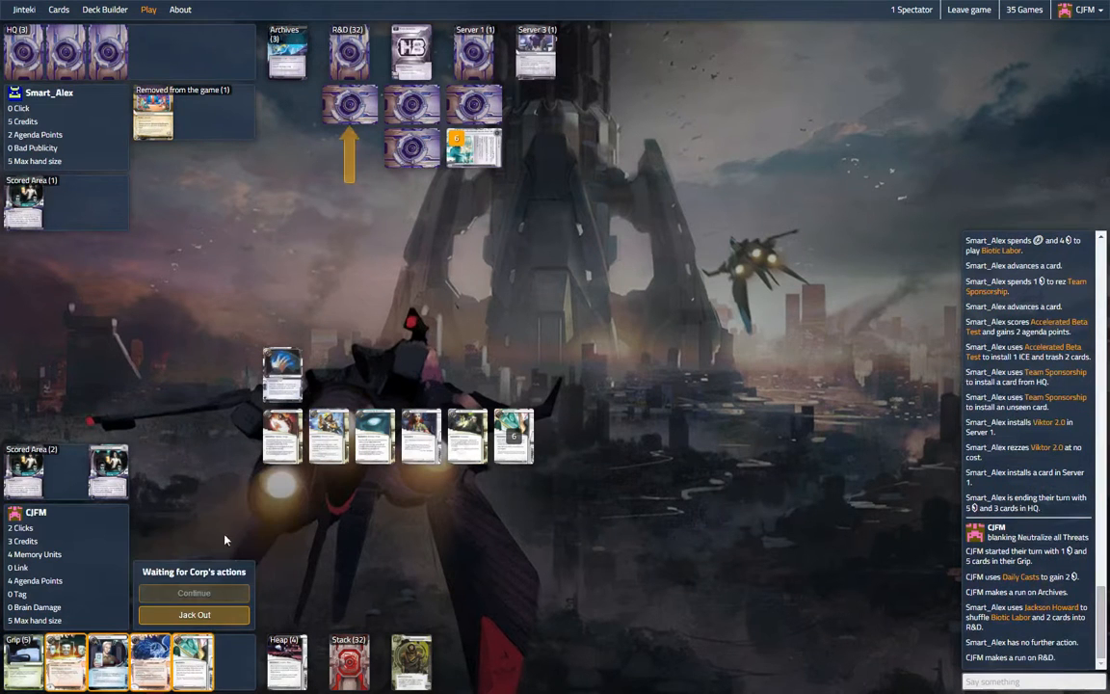
mouse_move(264, 302)
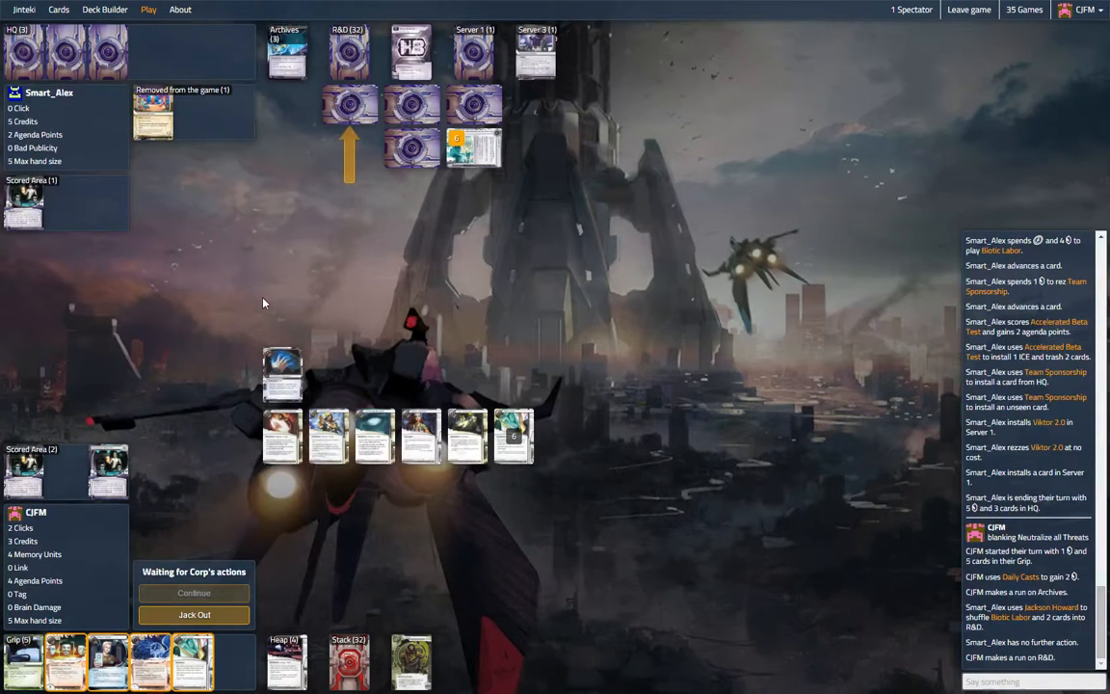
left_click(193, 593)
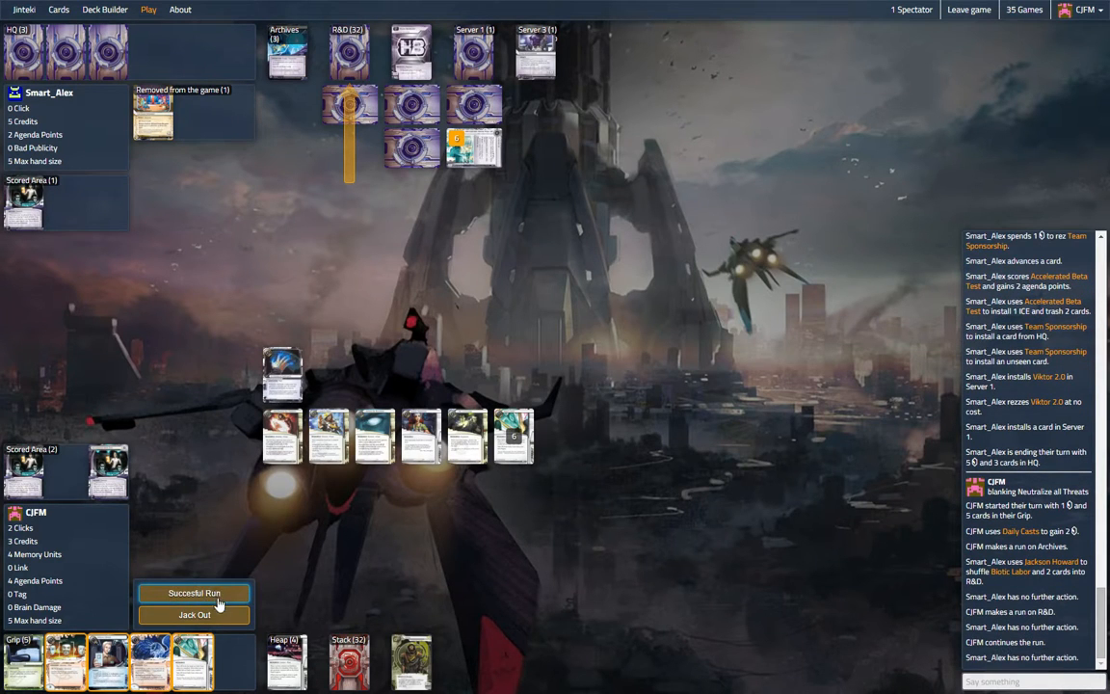
left_click(193, 593)
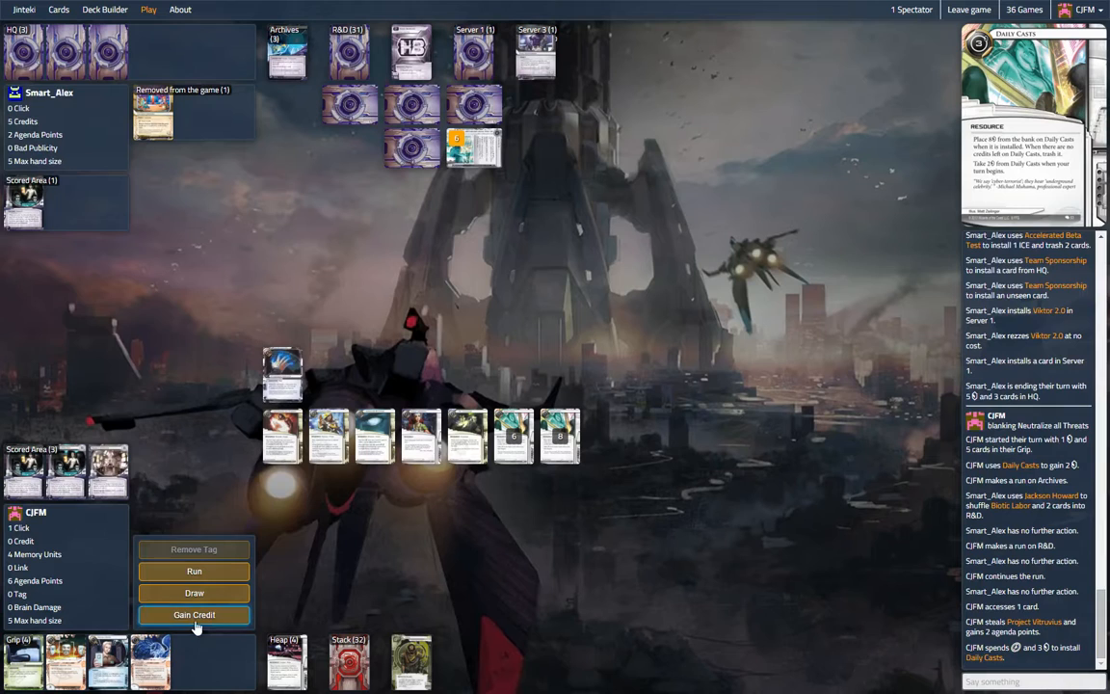
left_click(193, 615)
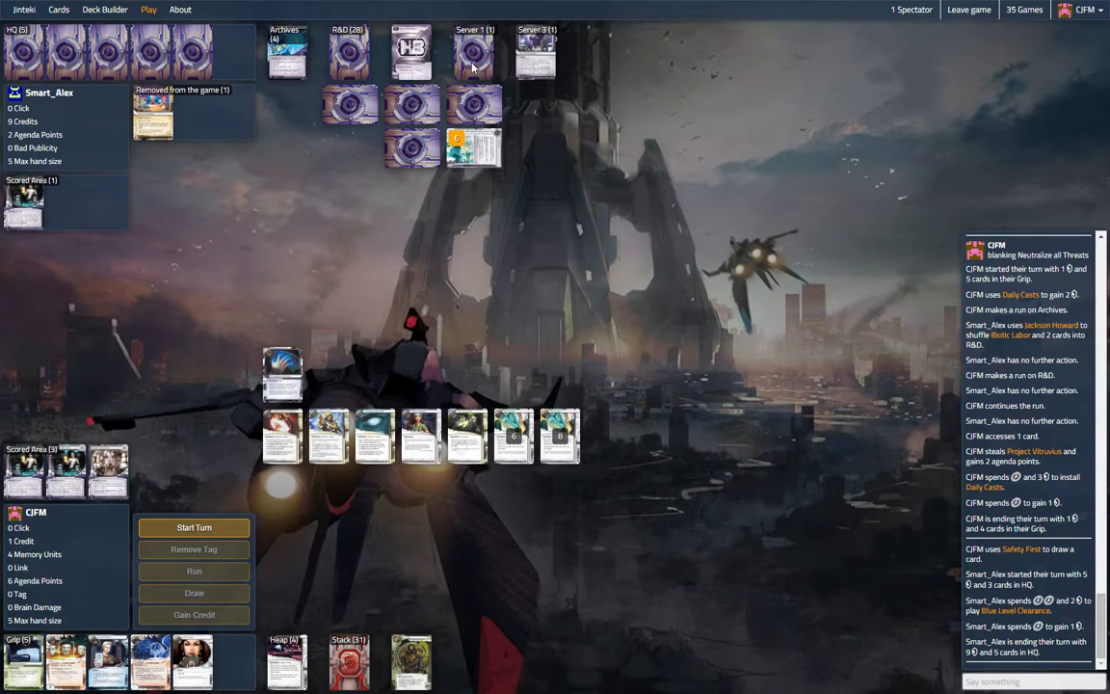
Start the turn and run R&D, accessing only Green Level Clearance
left_click(193, 527)
type("bl")
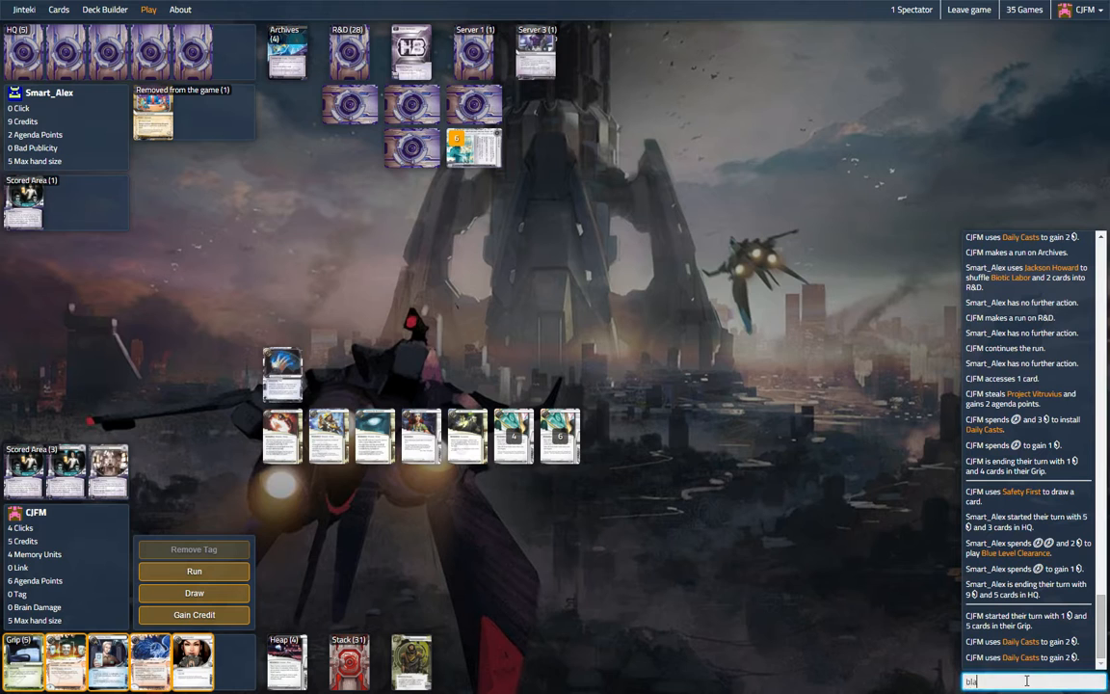
type("k")
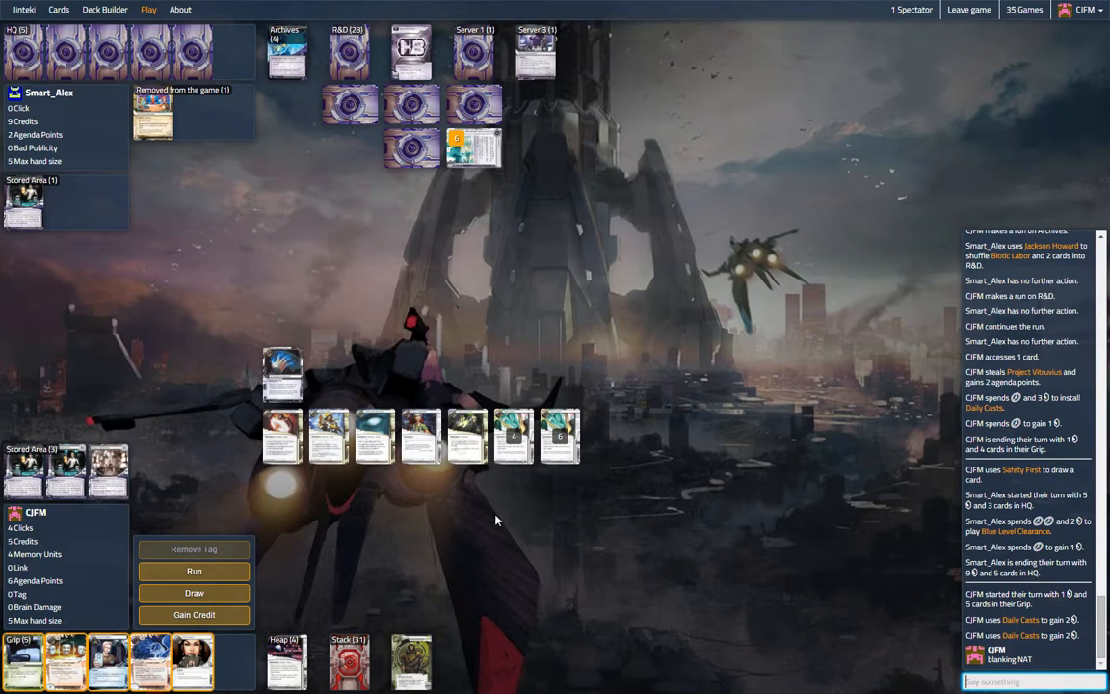
left_click(193, 570)
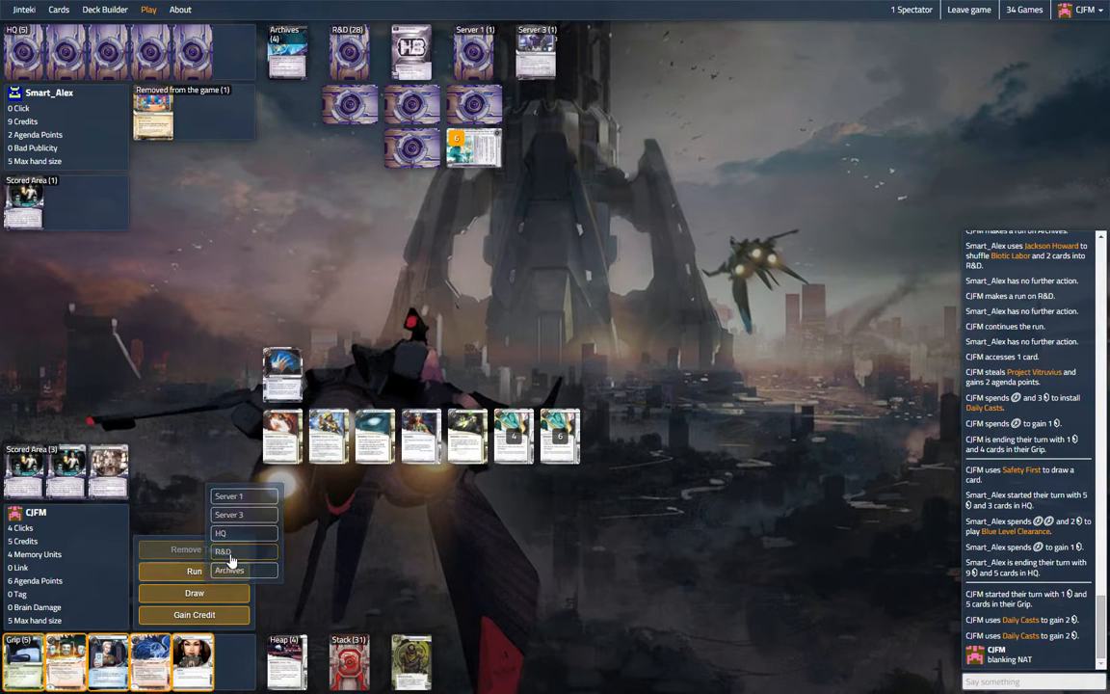
left_click(224, 551)
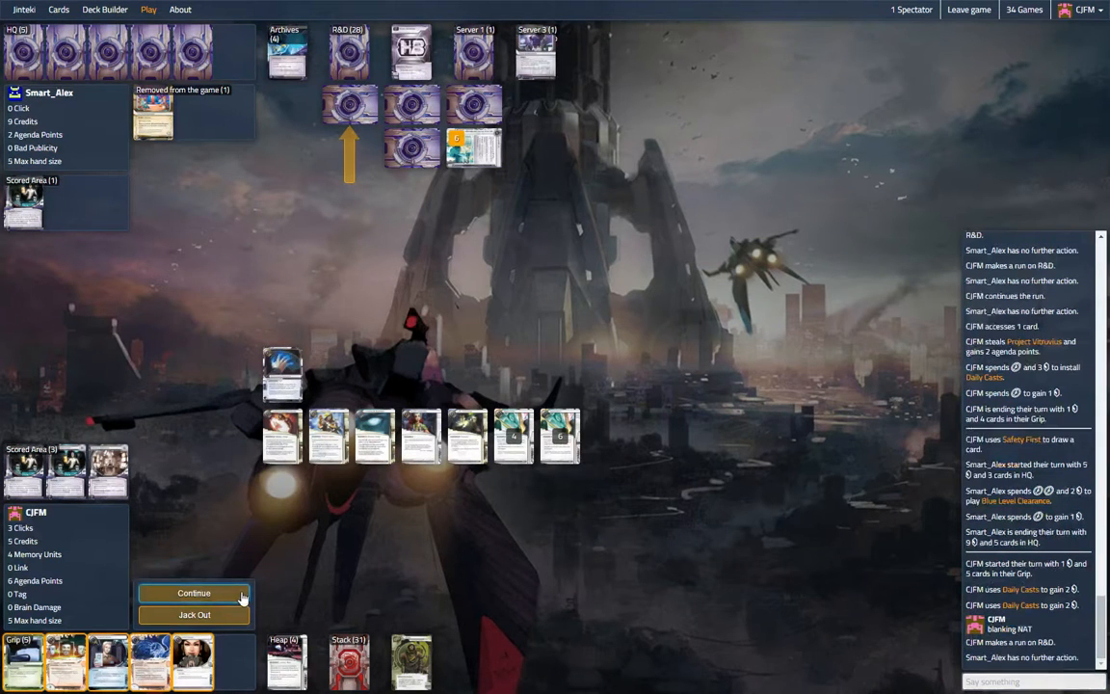
left_click(194, 593)
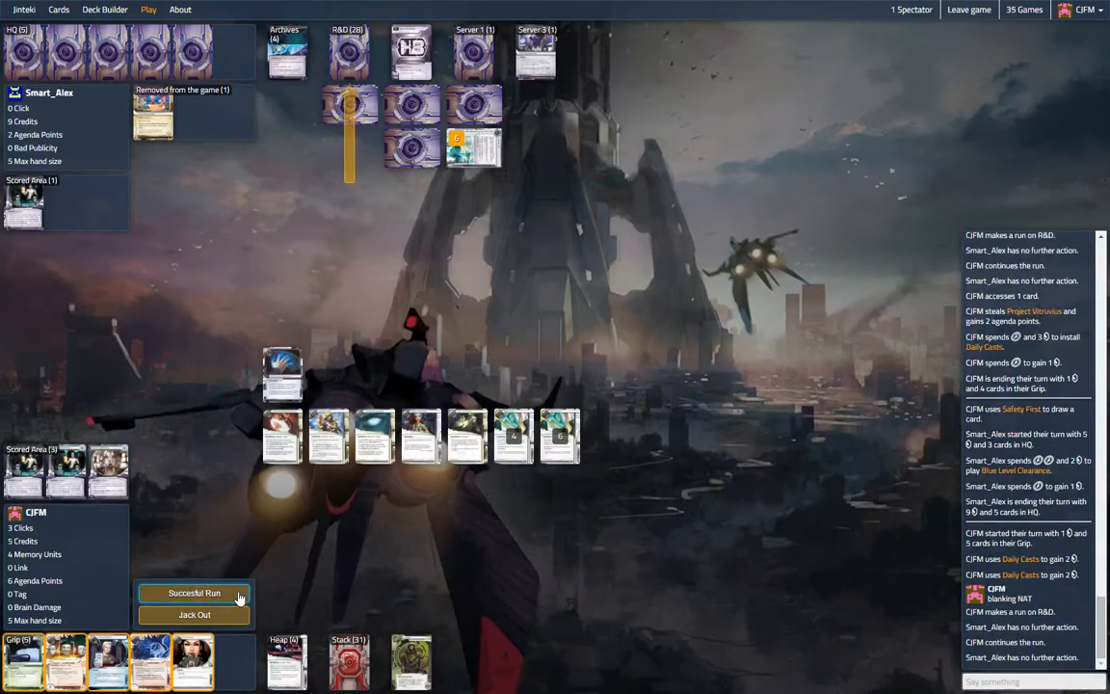
left_click(195, 592)
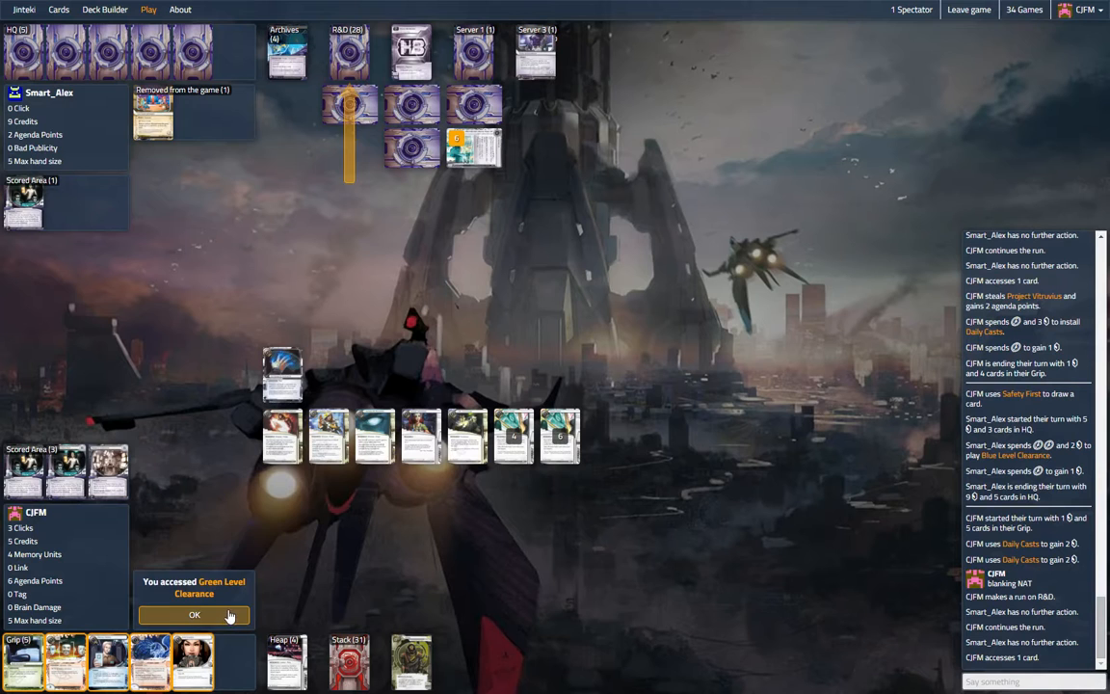
left_click(194, 615)
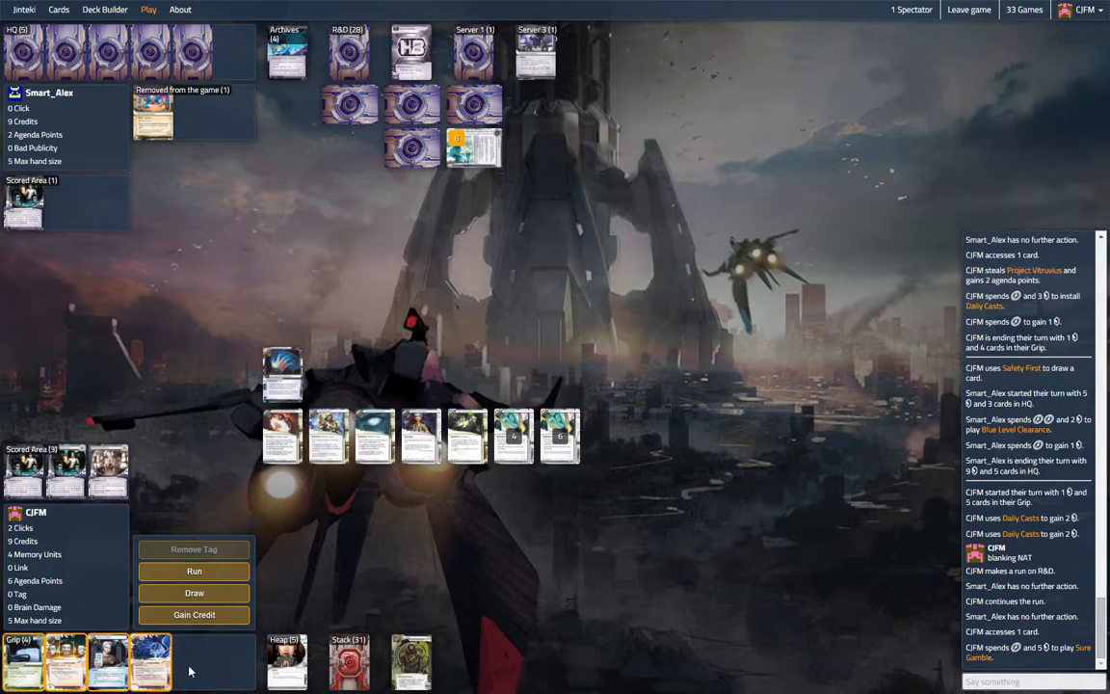
mouse_move(195, 593)
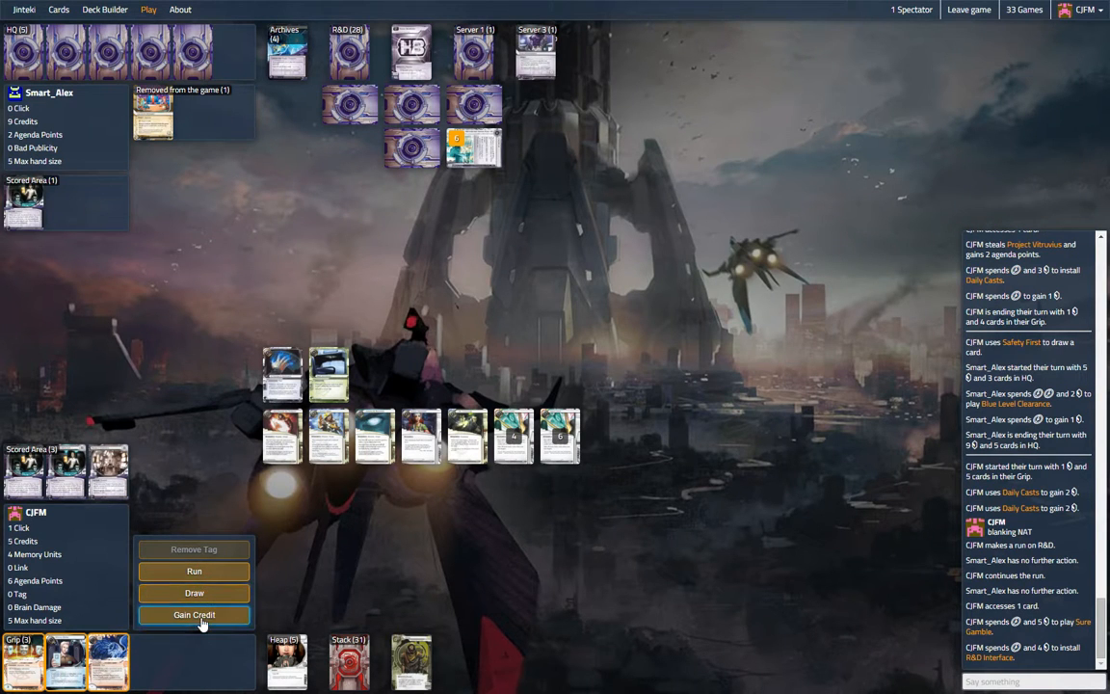
Gain a credit with the last click, then begin the runner's next turn
left_click(193, 614)
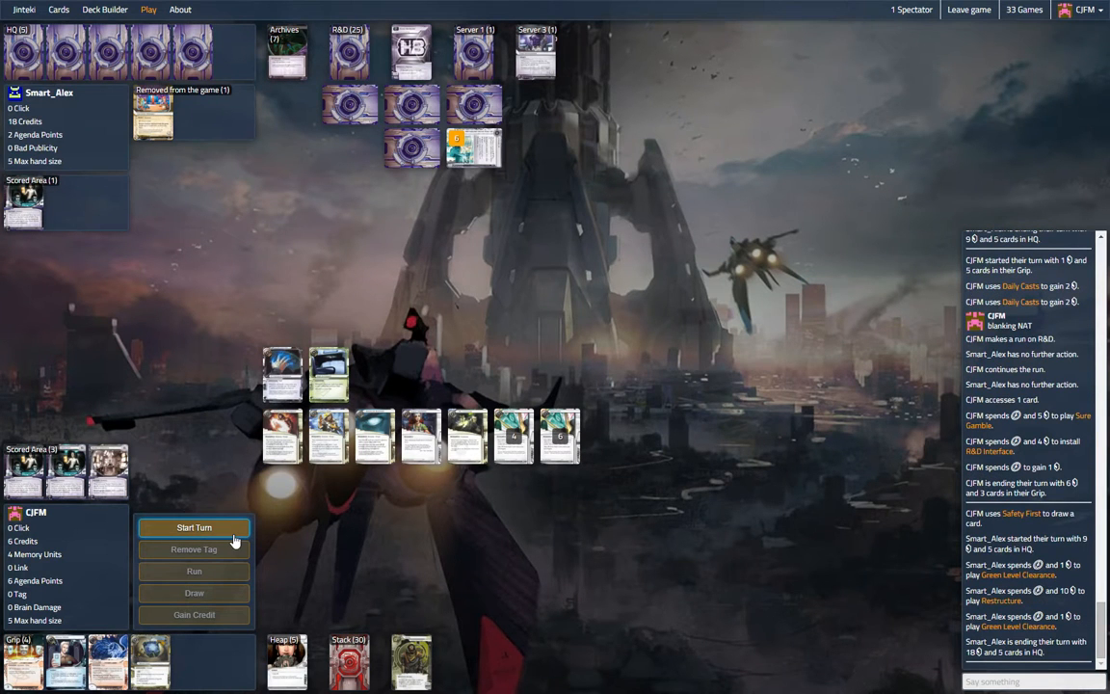
left_click(194, 527)
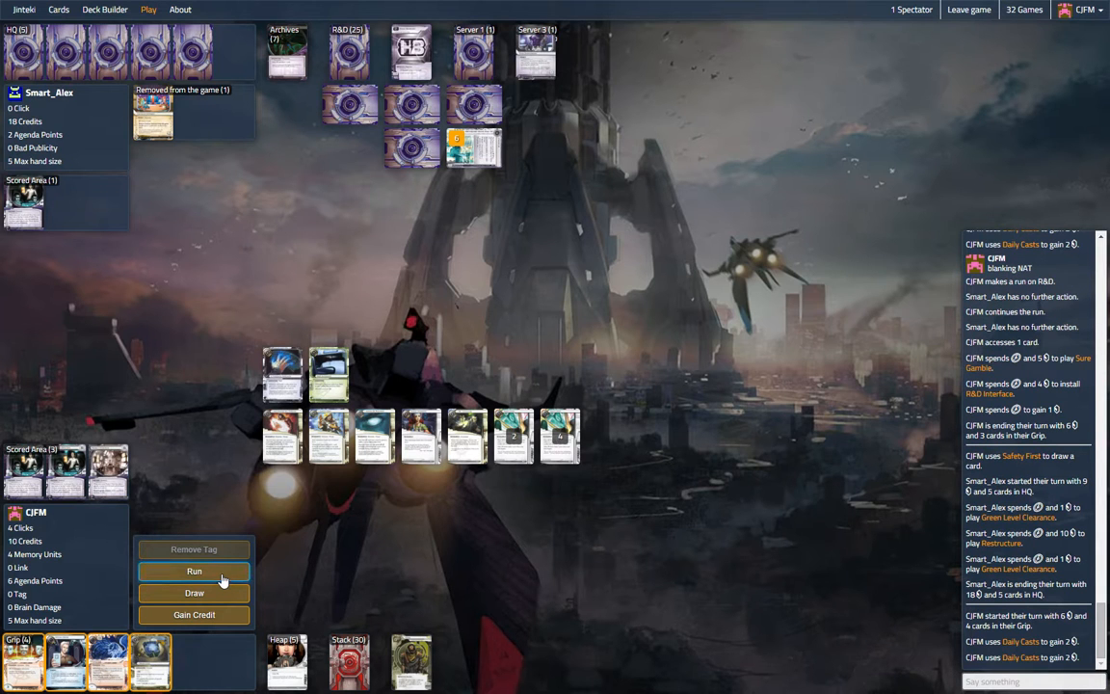
Run R&D past Eli 1.0, steal Global Food Initiative, and chat 'very mad'
left_click(194, 571)
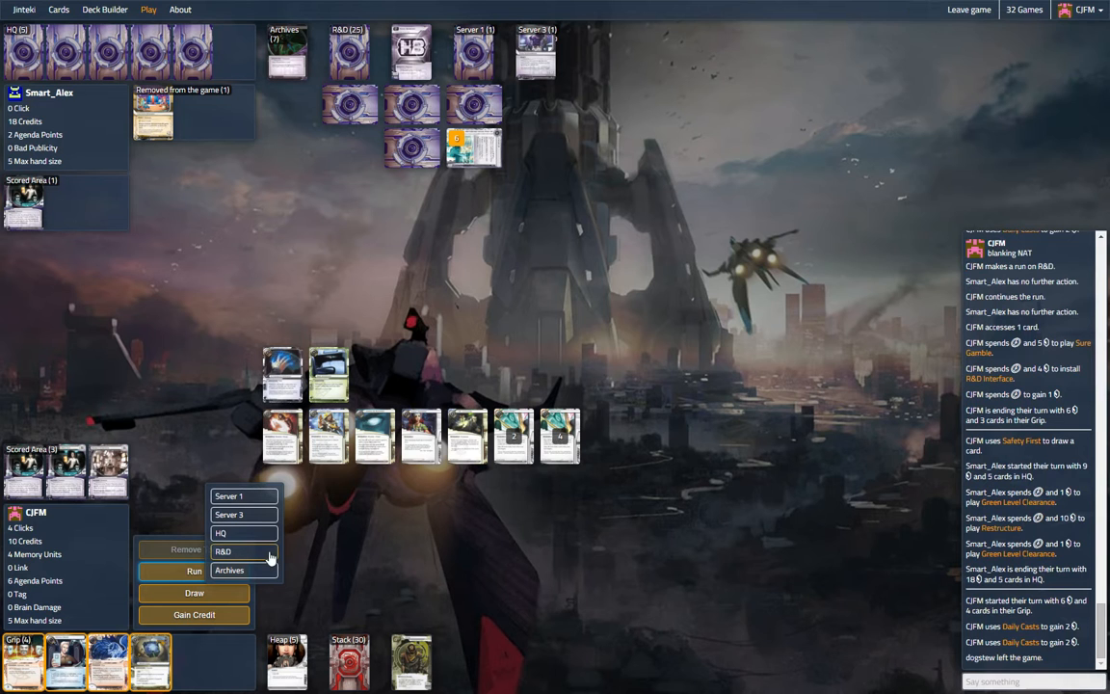
left_click(224, 551)
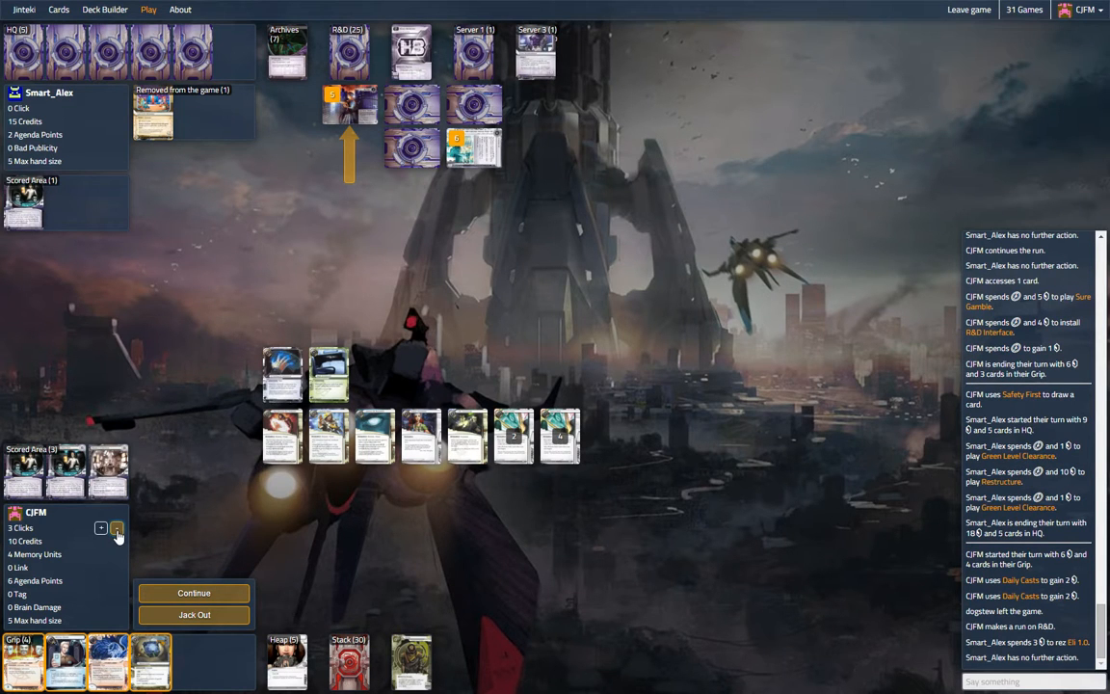
left_click(116, 528)
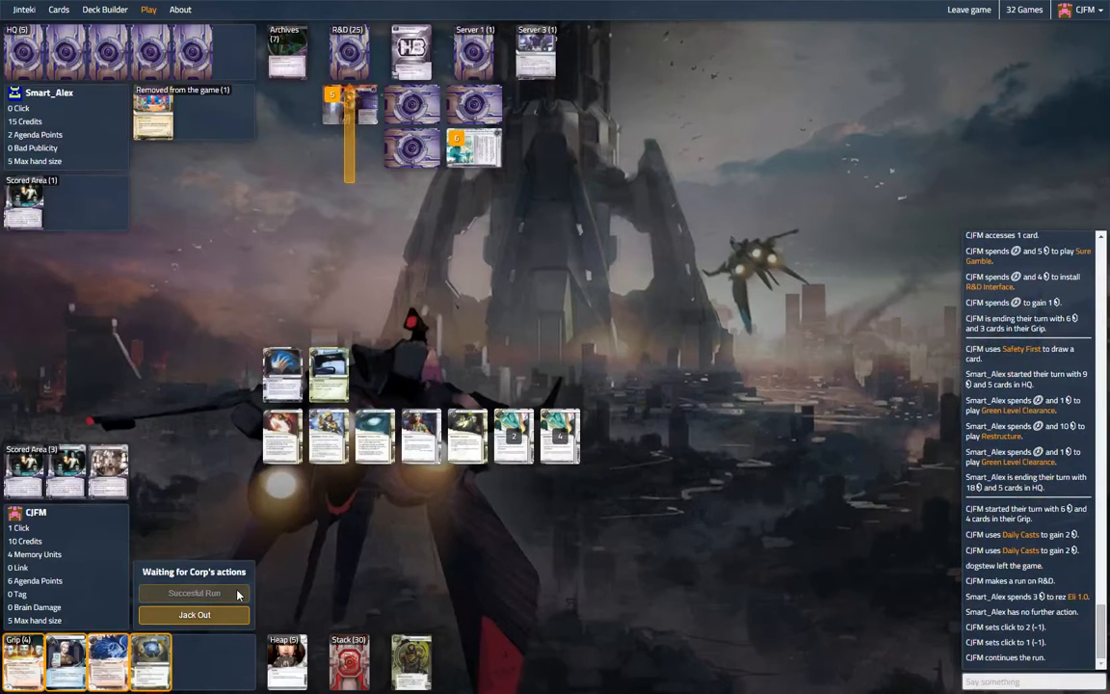
left_click(194, 590)
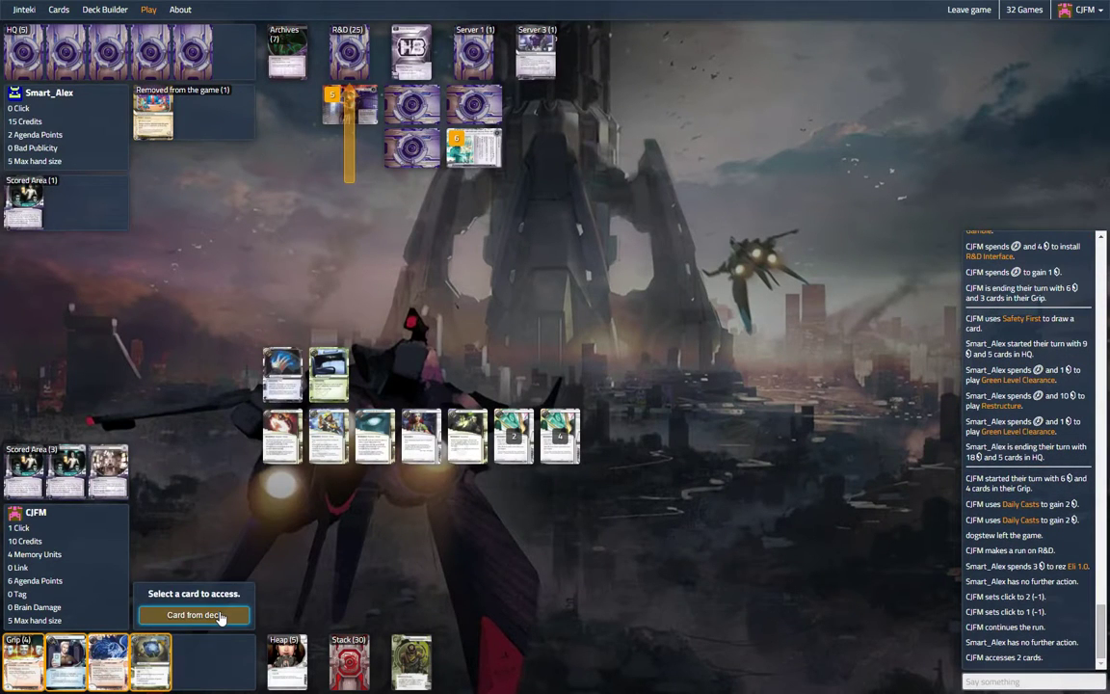
left_click(193, 615)
type("rnd was")
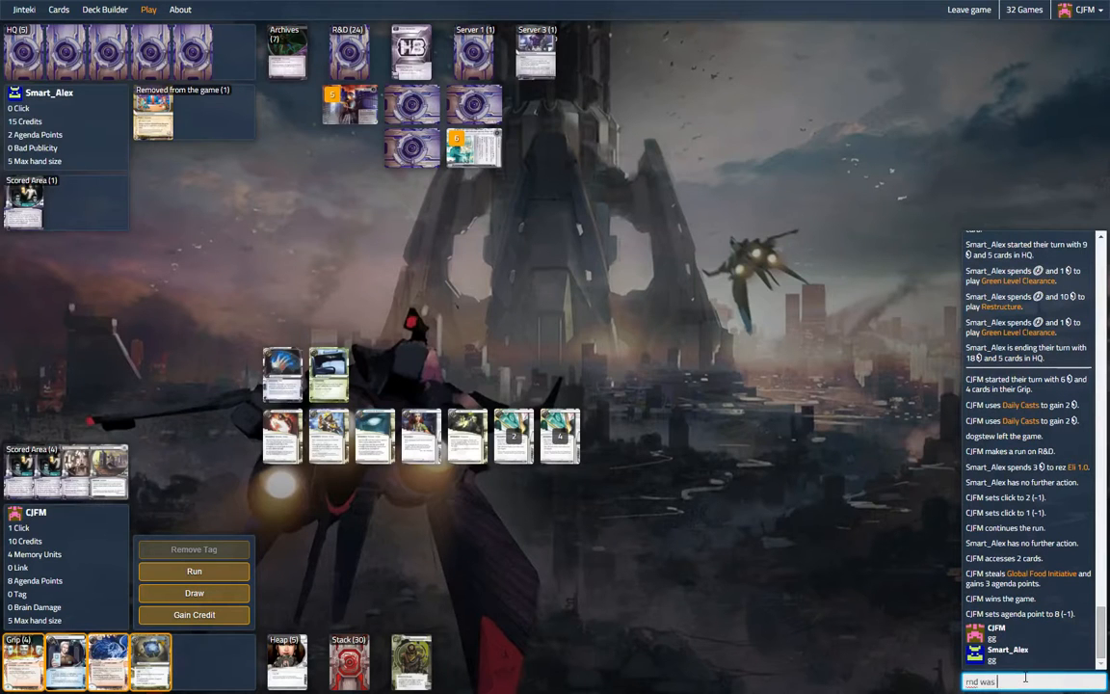
type("very mad")
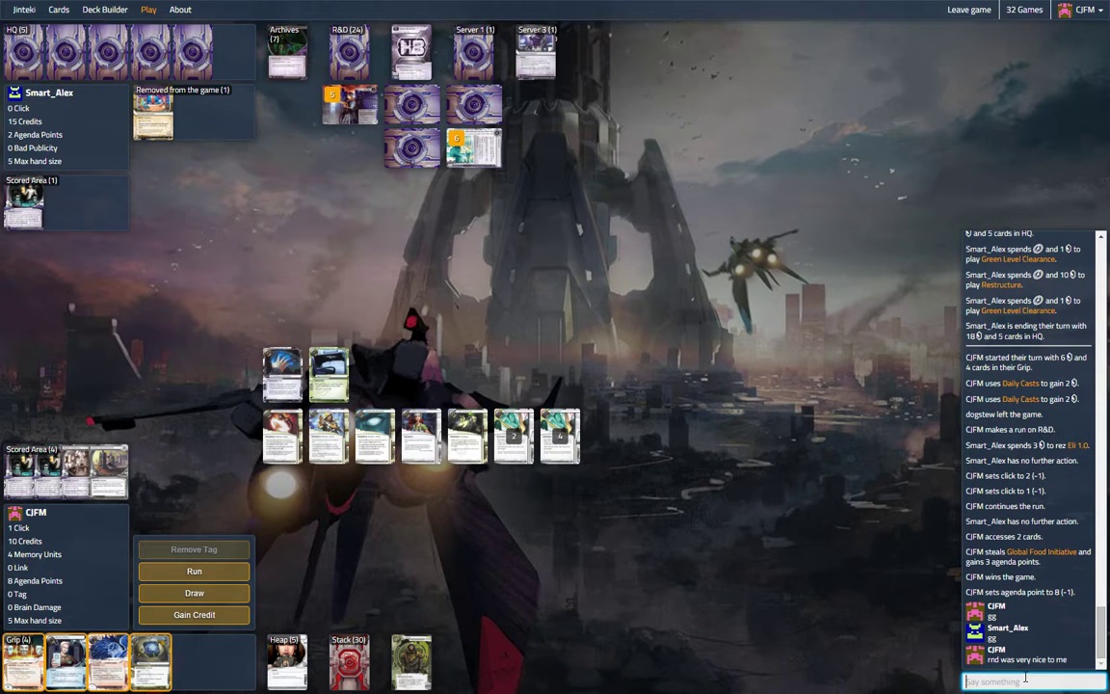
mouse_move(815, 397)
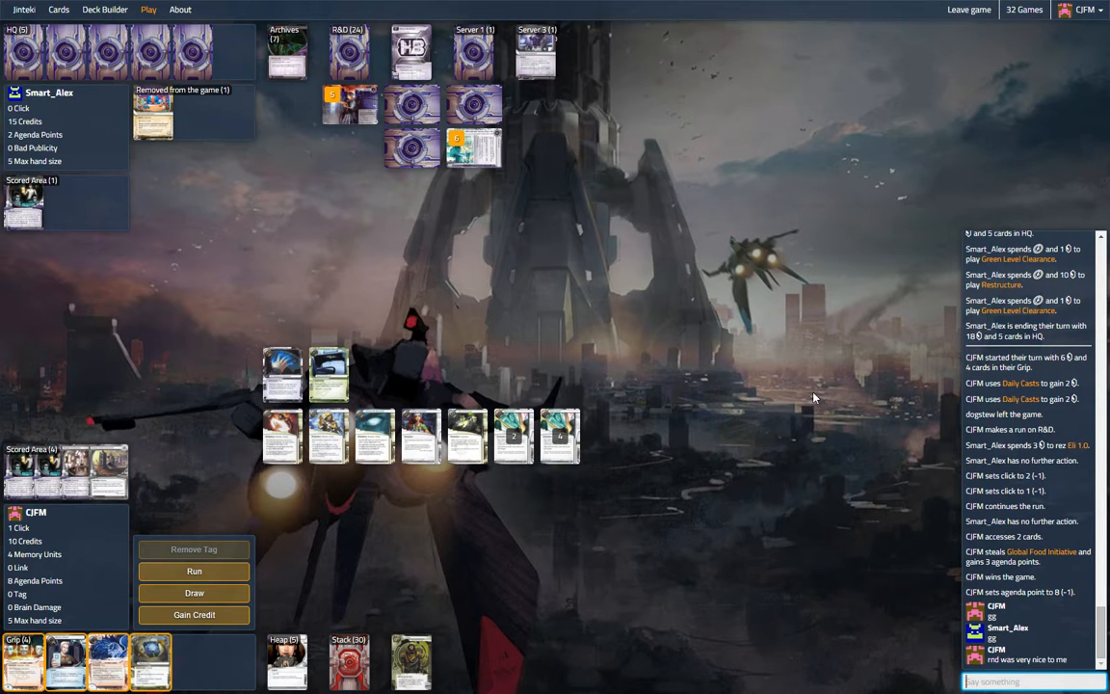